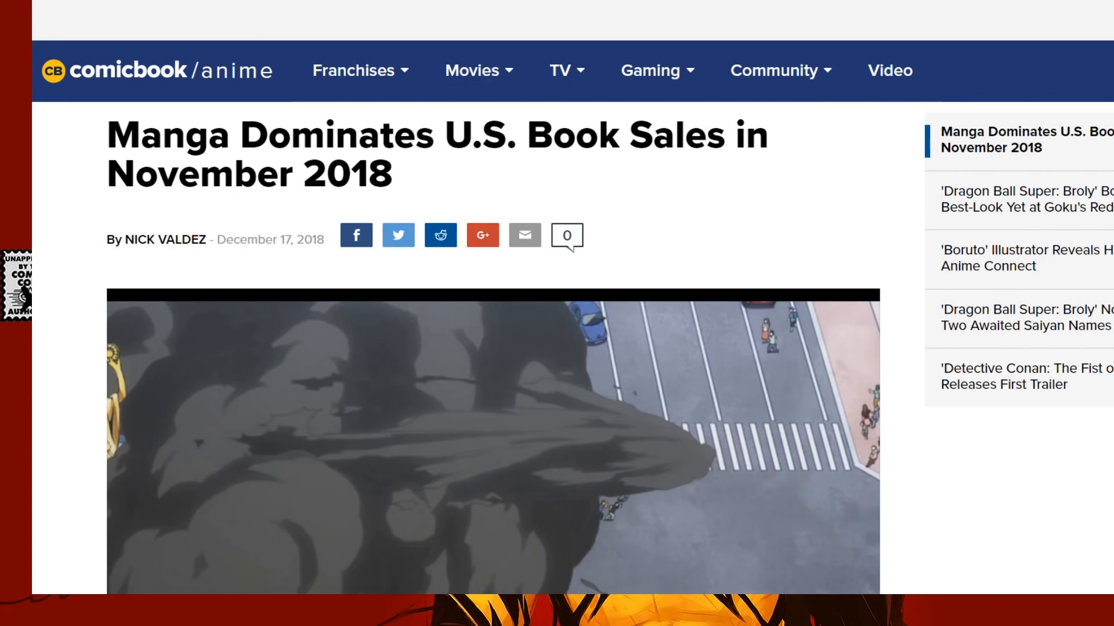
scroll("down", 3)
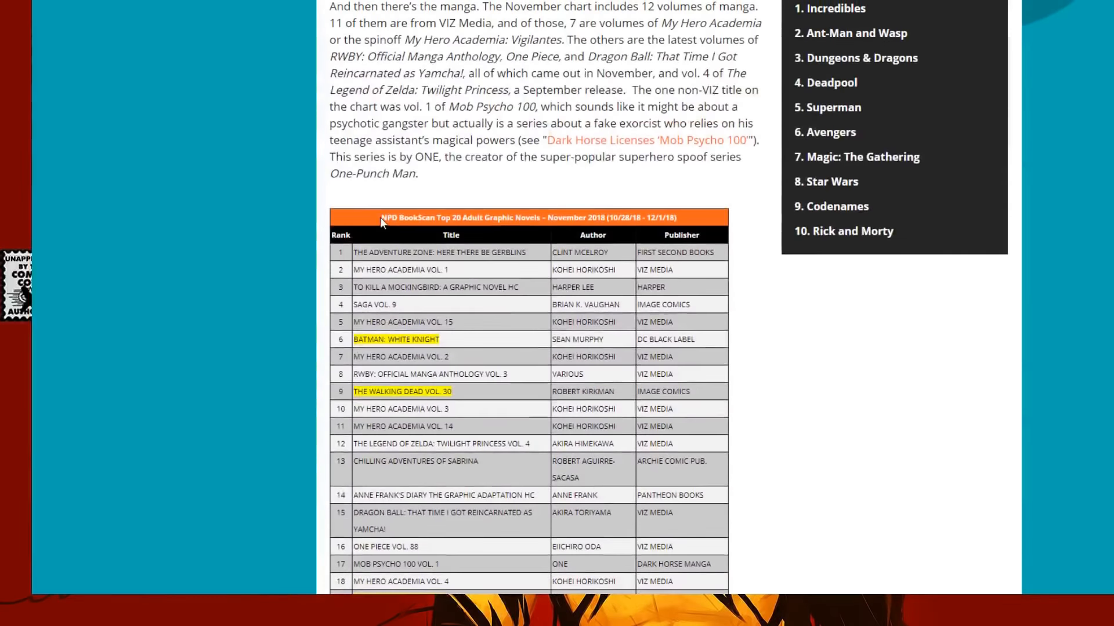
scroll("down", 3)
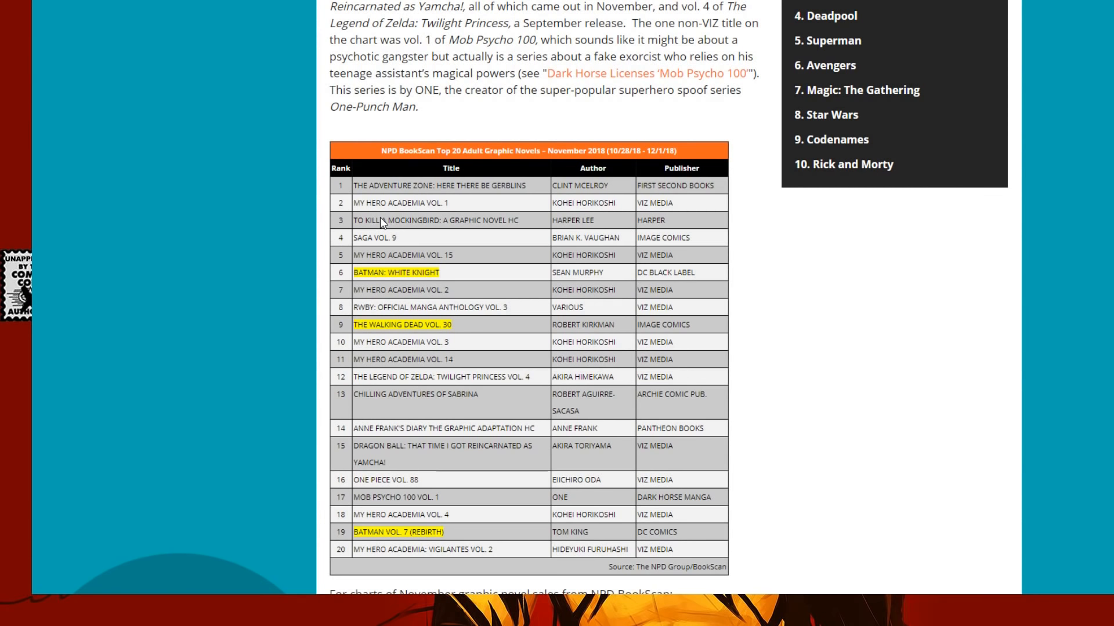
mouse_move(751, 235)
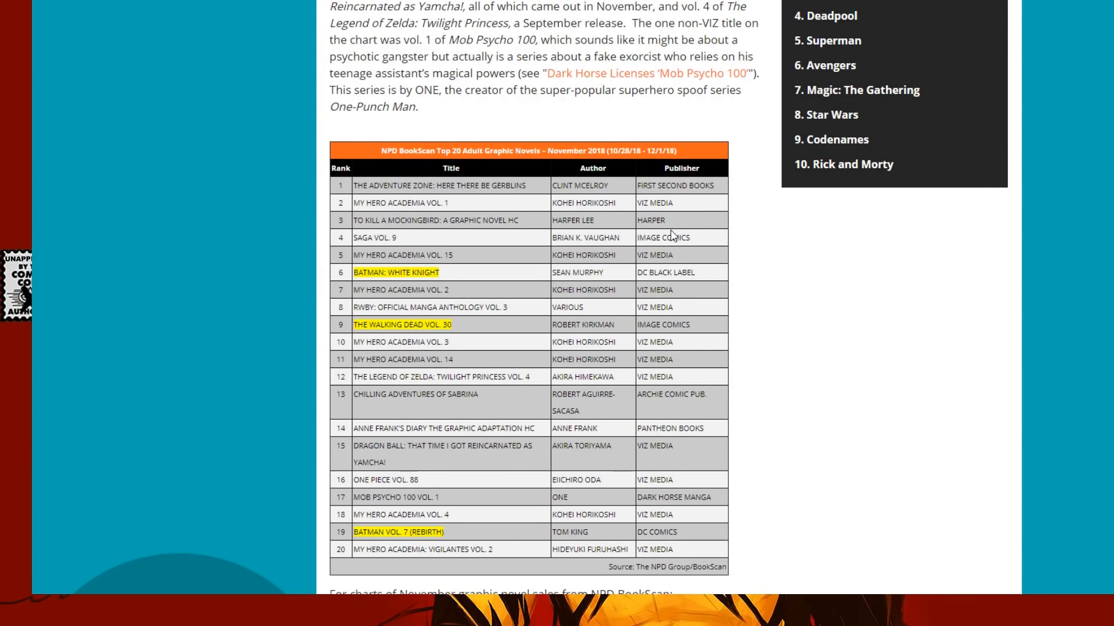
mouse_move(741, 214)
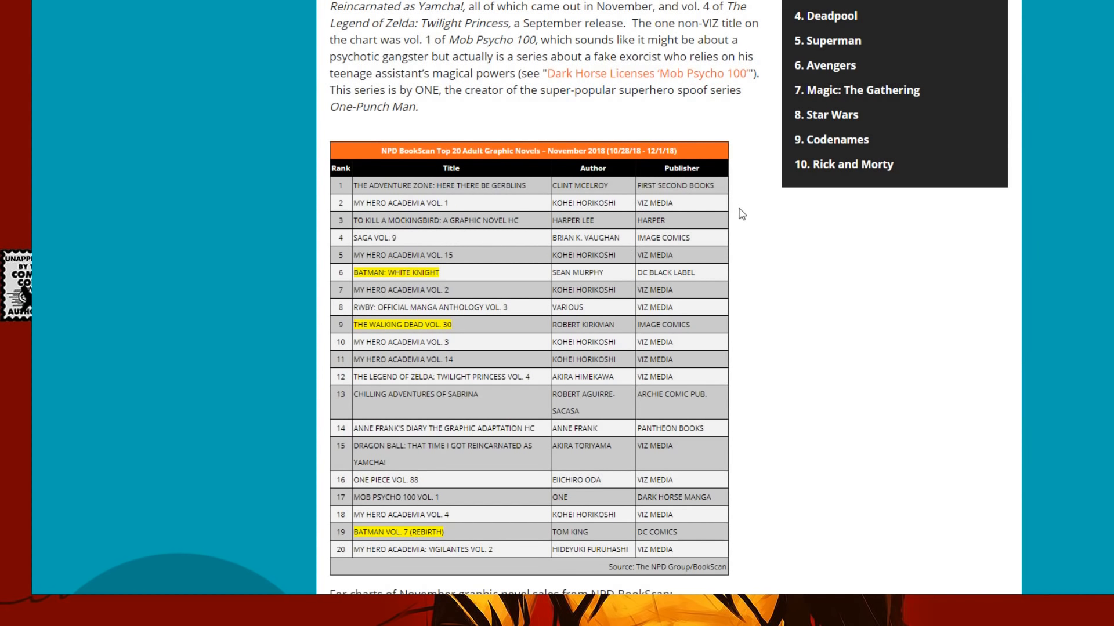
mouse_move(628, 228)
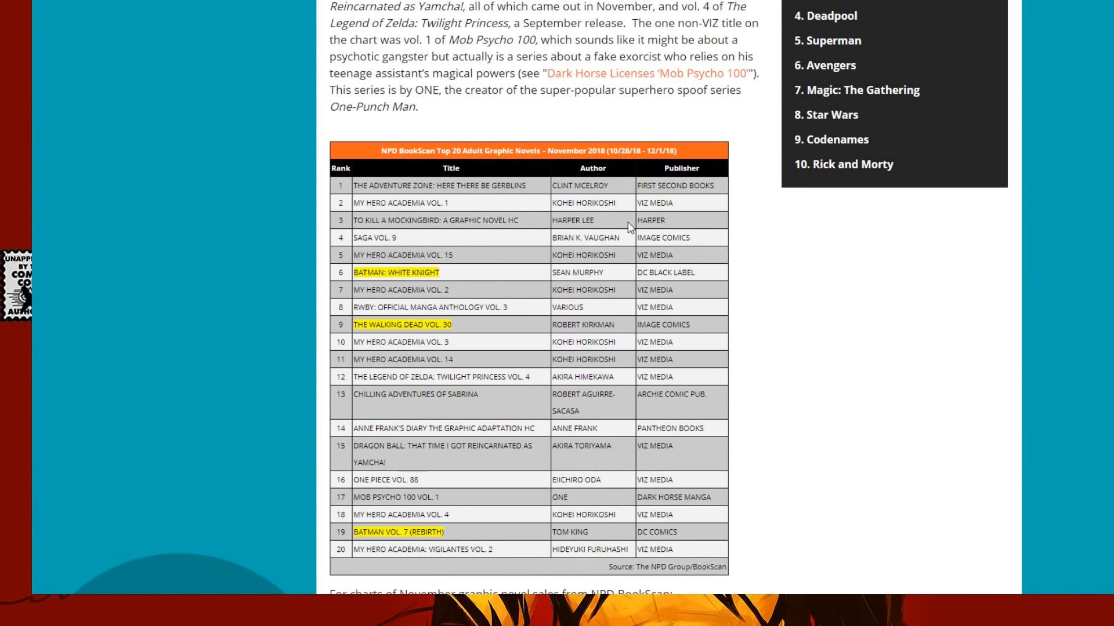
mouse_move(647, 287)
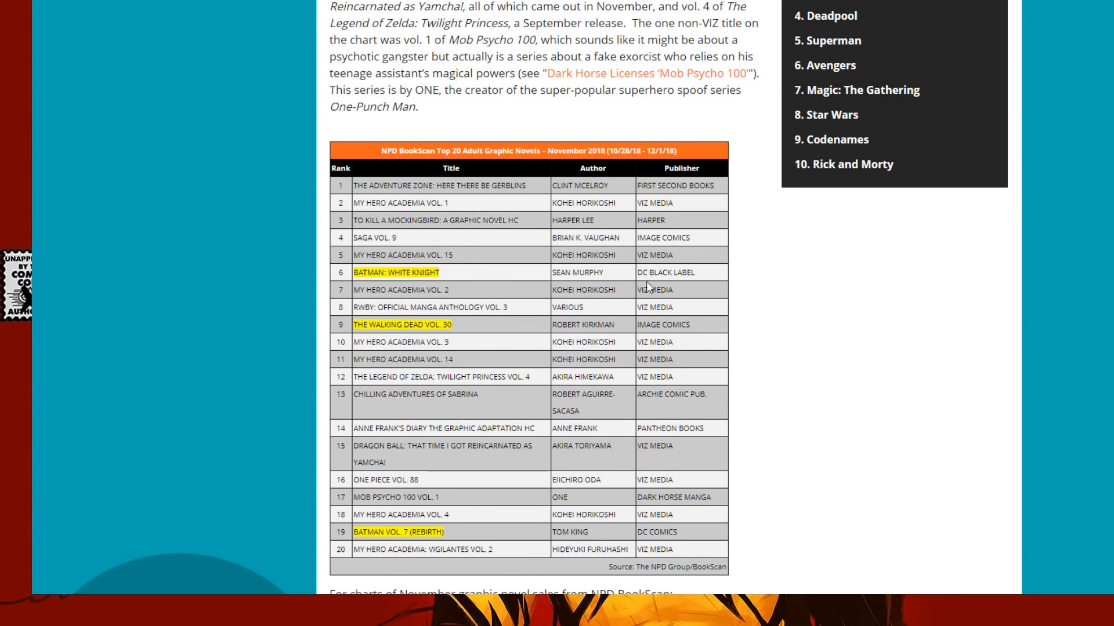
mouse_move(394, 226)
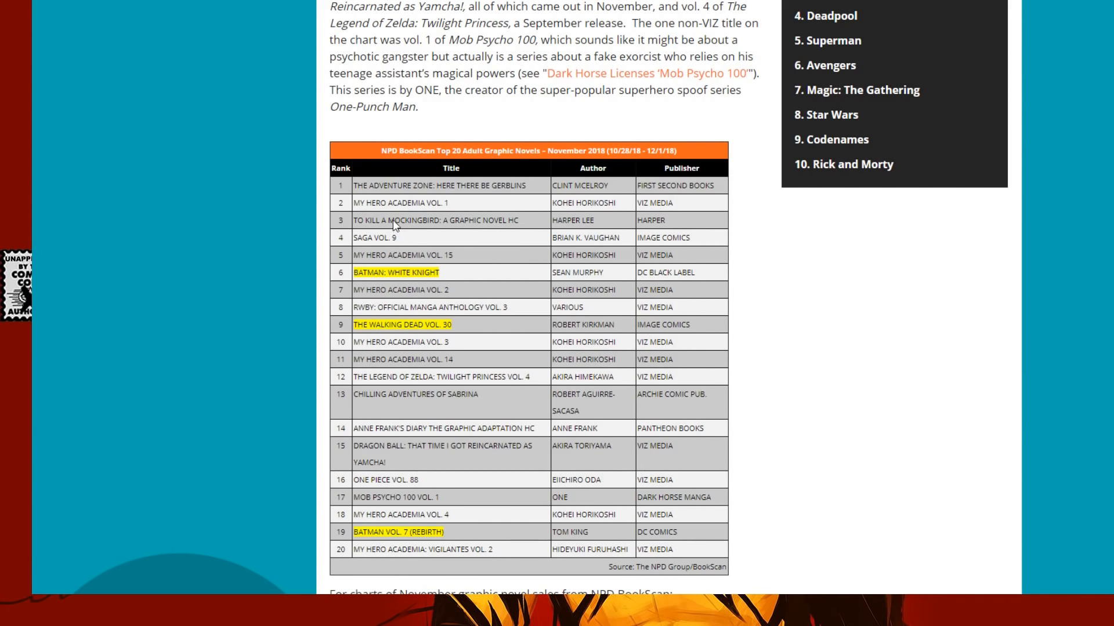
mouse_move(428, 225)
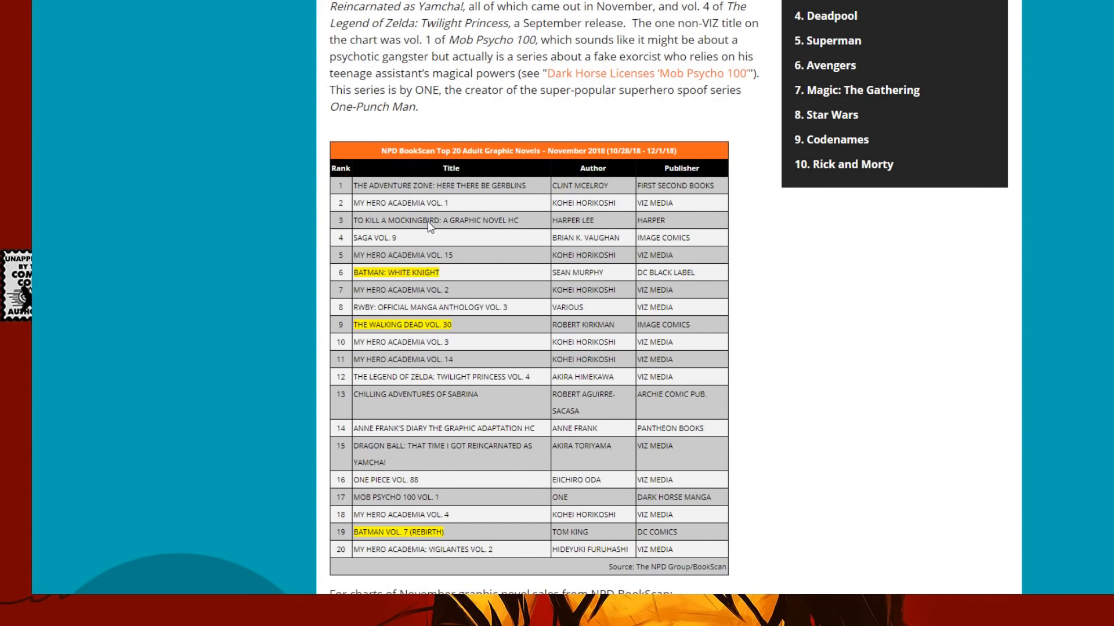
mouse_move(680, 419)
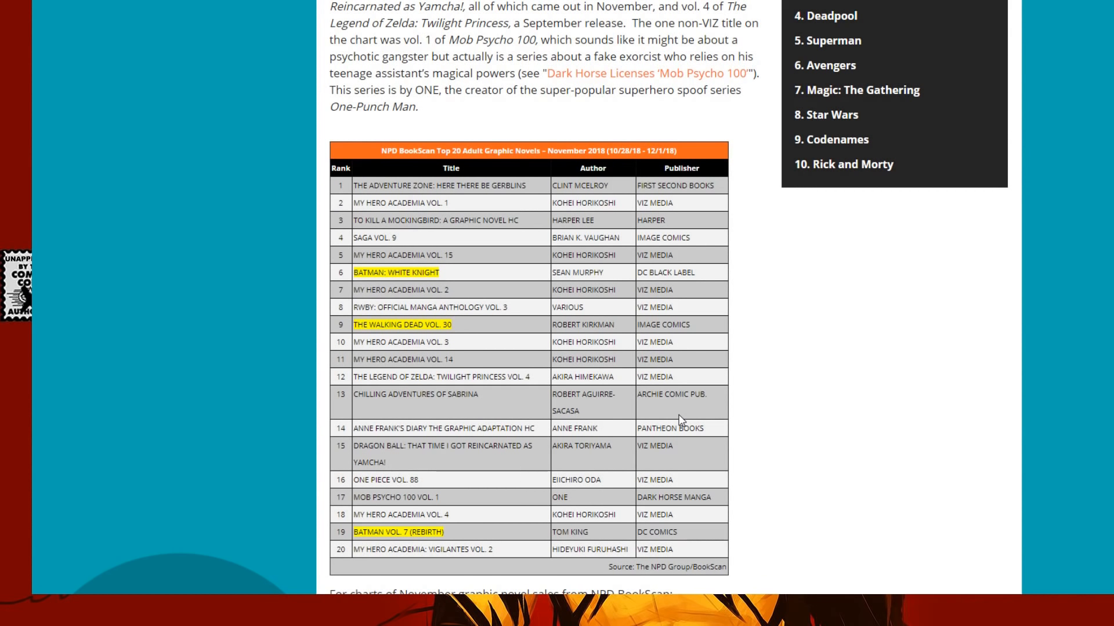
mouse_move(688, 416)
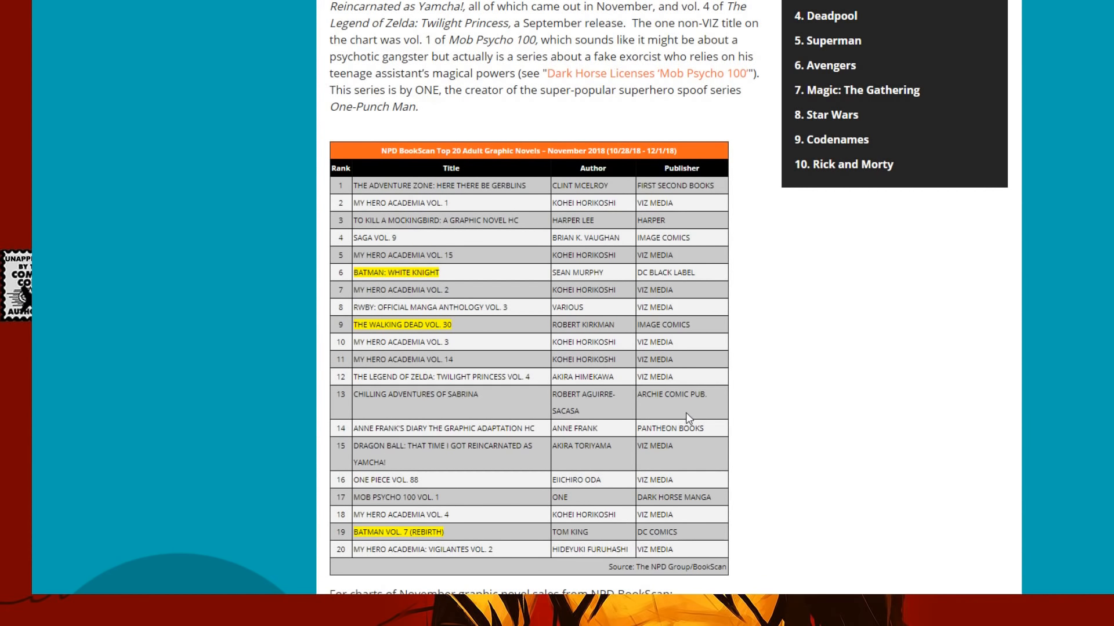
mouse_move(602, 557)
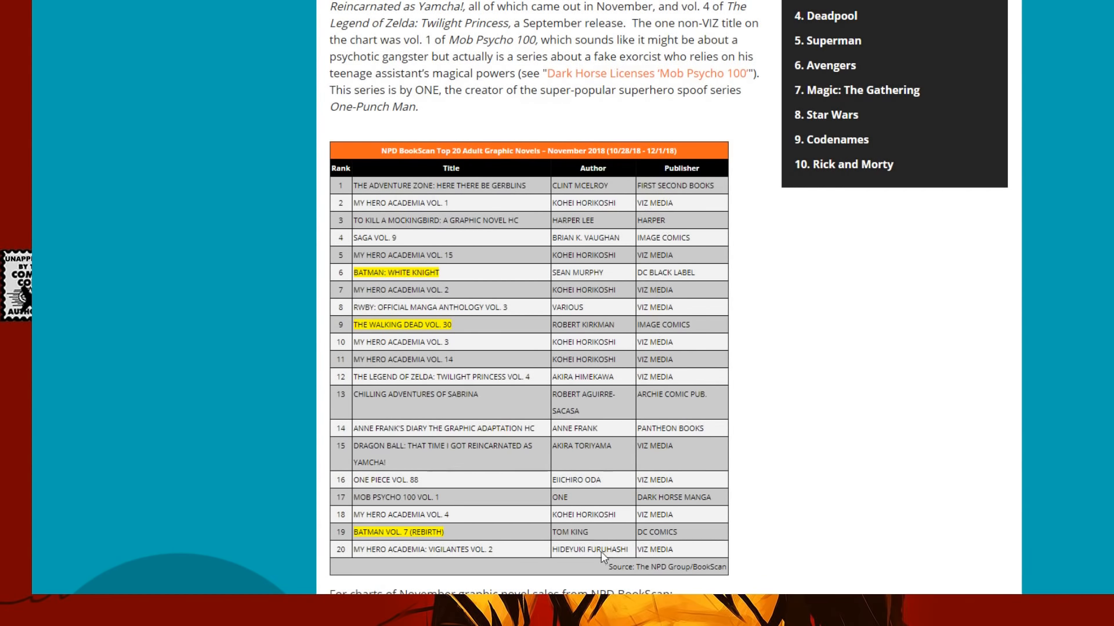
mouse_move(606, 517)
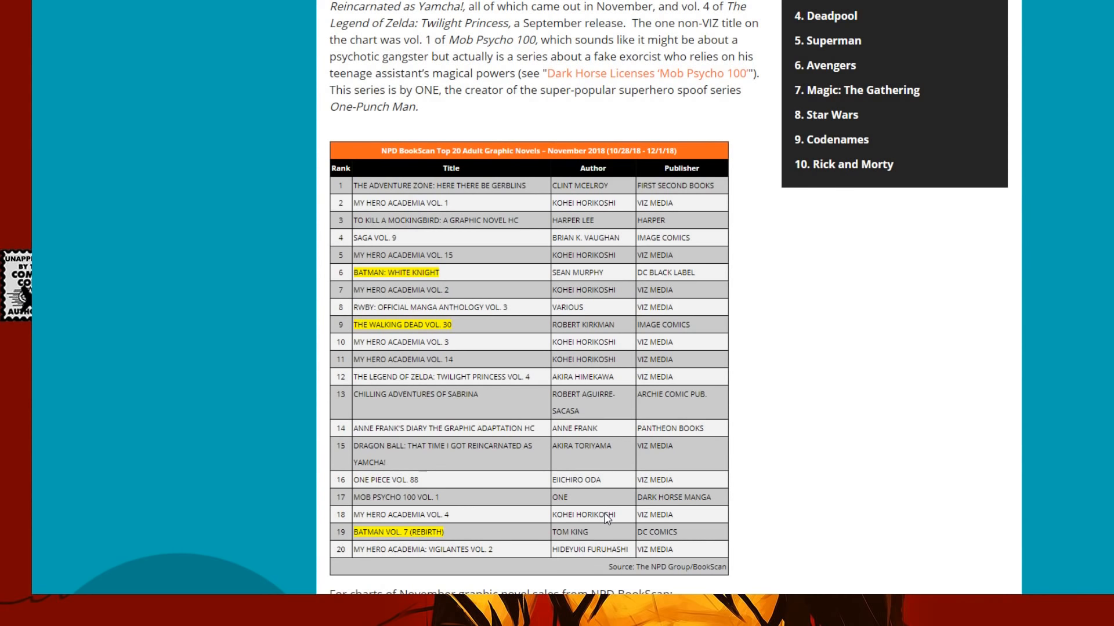
mouse_move(370, 394)
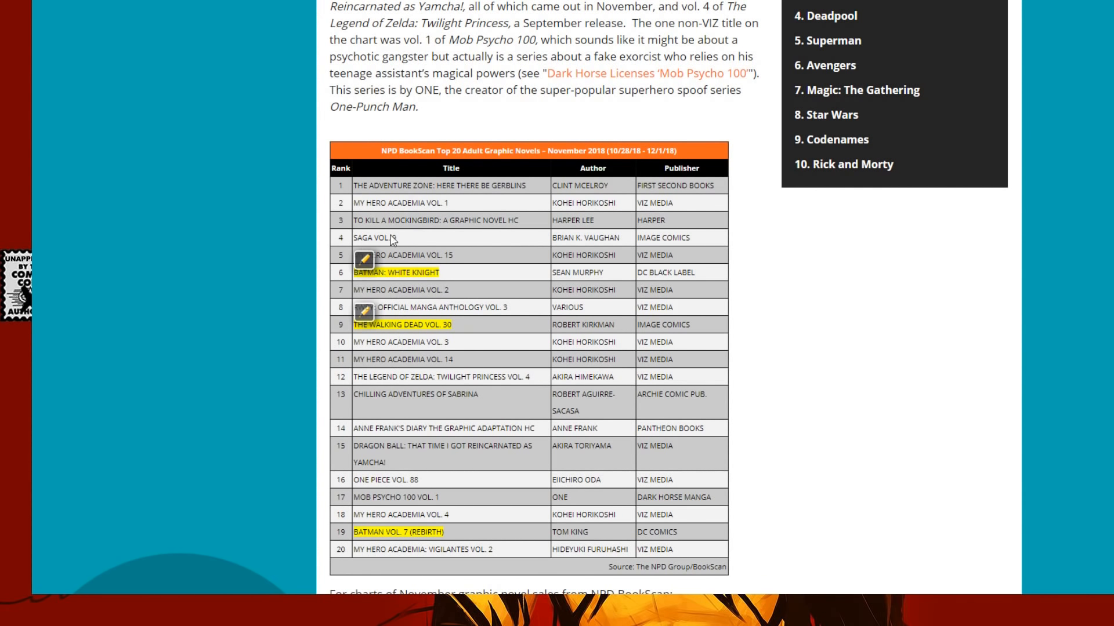
mouse_move(391, 311)
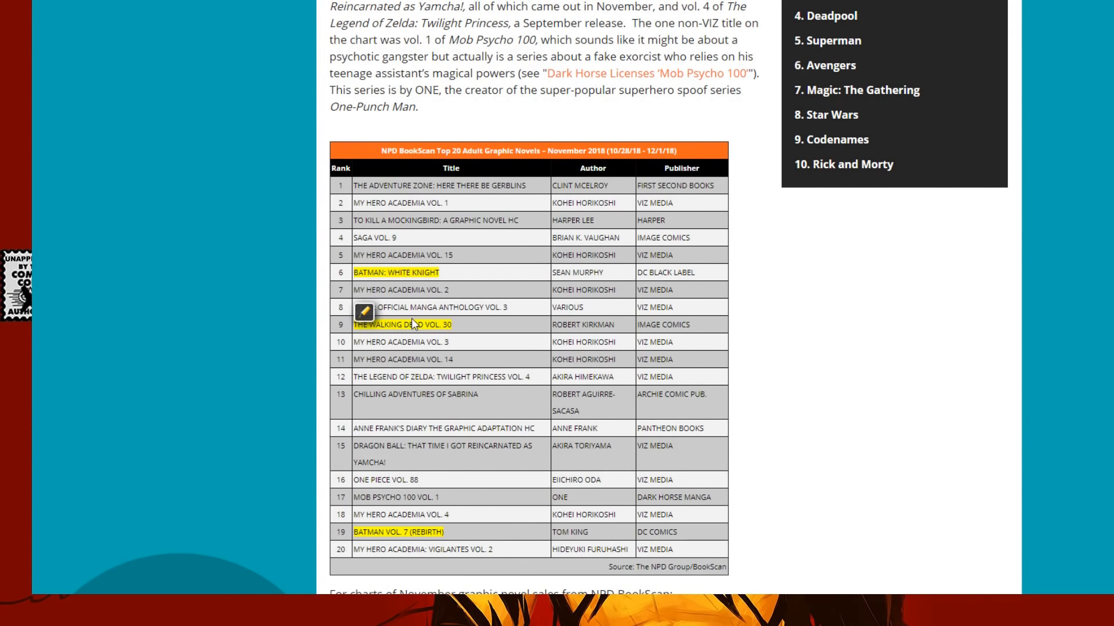
mouse_move(428, 328)
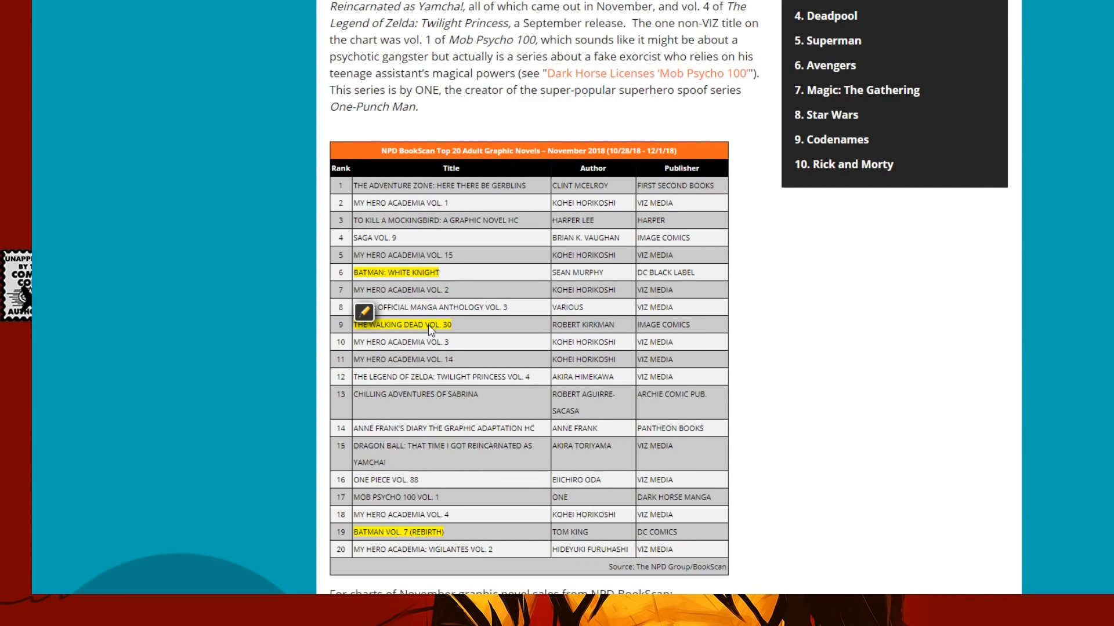
mouse_move(445, 299)
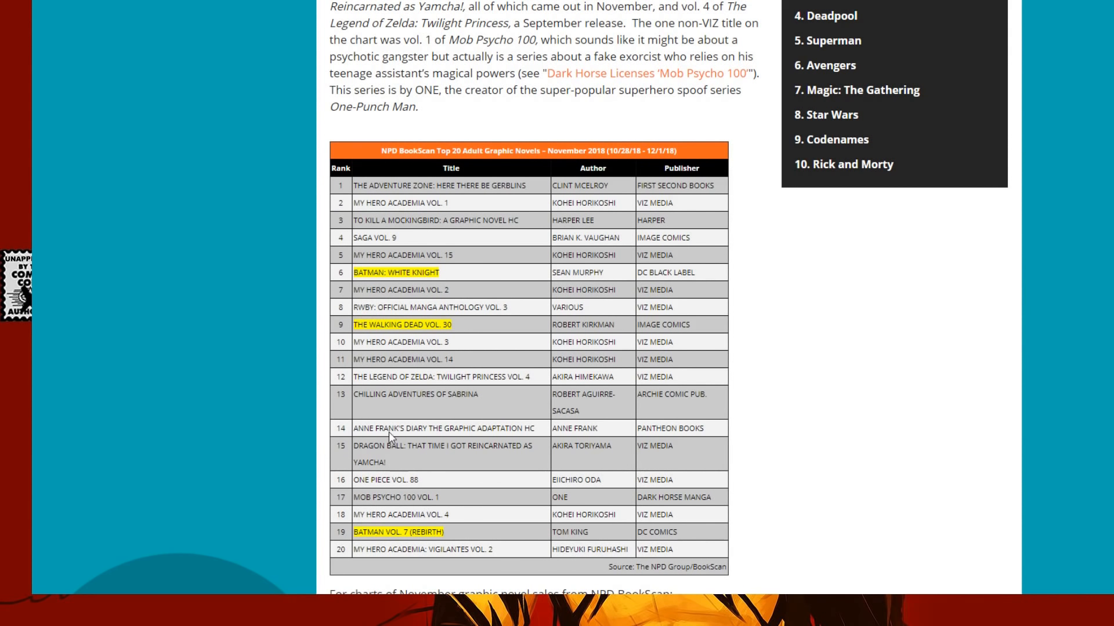
mouse_move(381, 191)
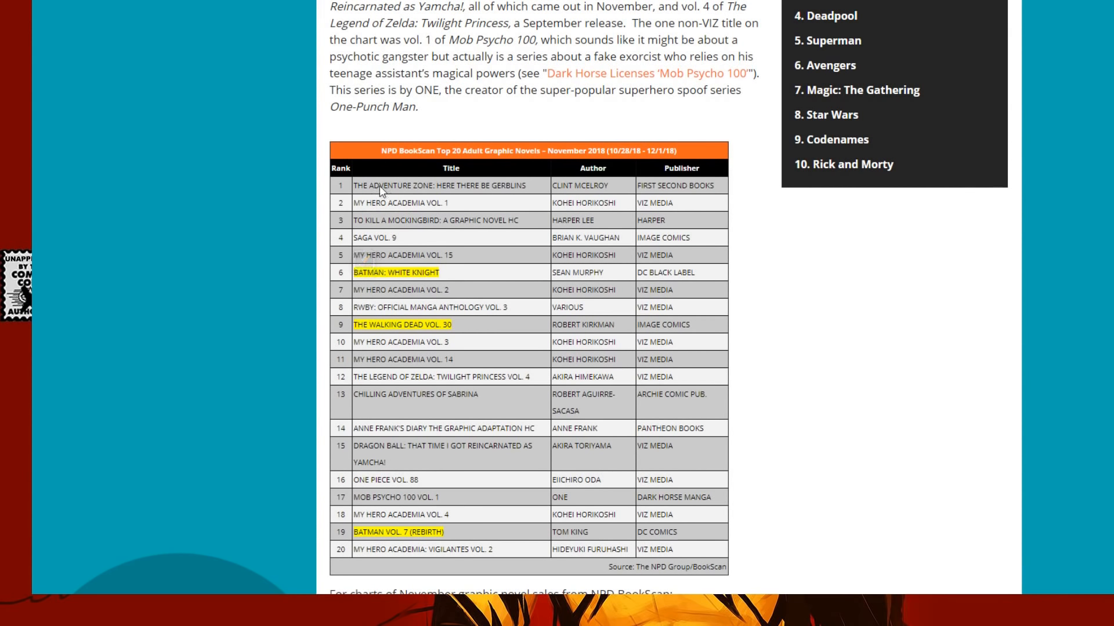
mouse_move(461, 199)
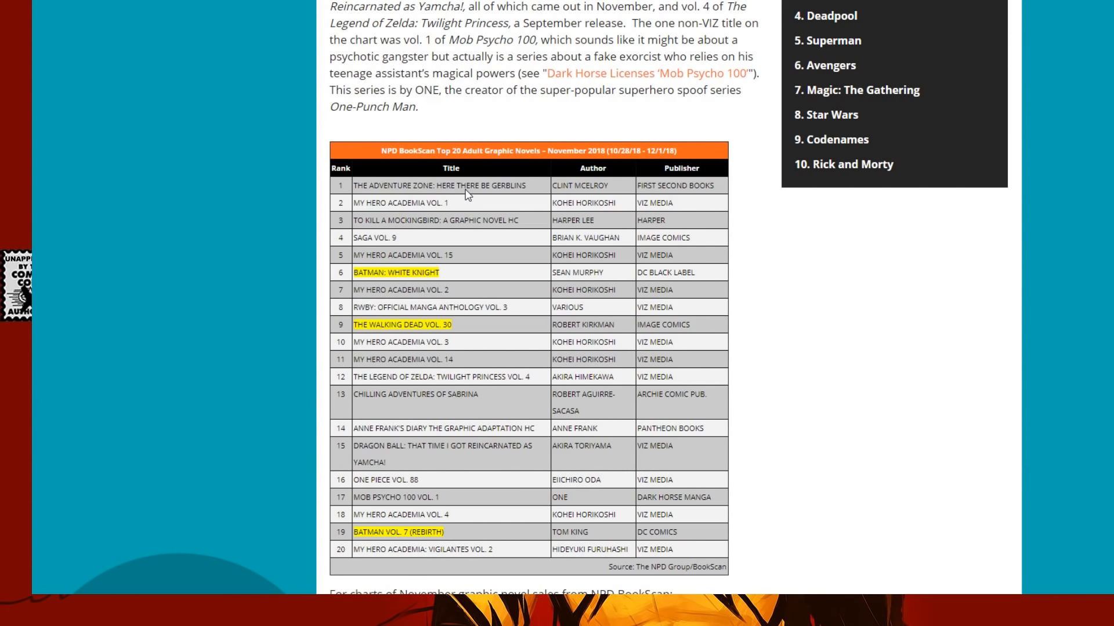
mouse_move(398, 210)
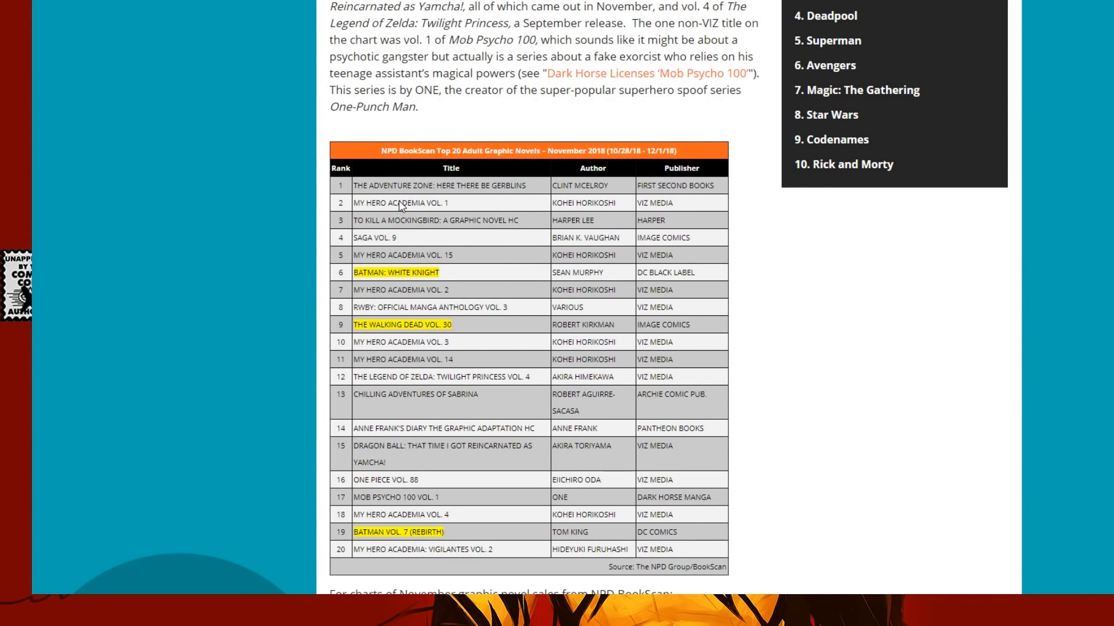
mouse_move(388, 217)
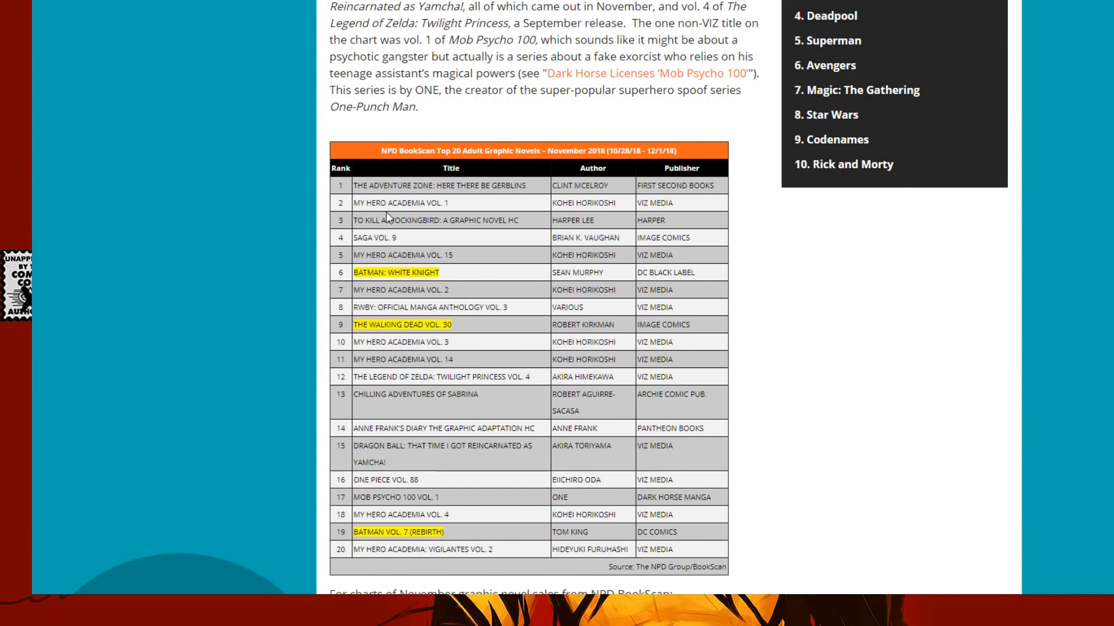
mouse_move(387, 261)
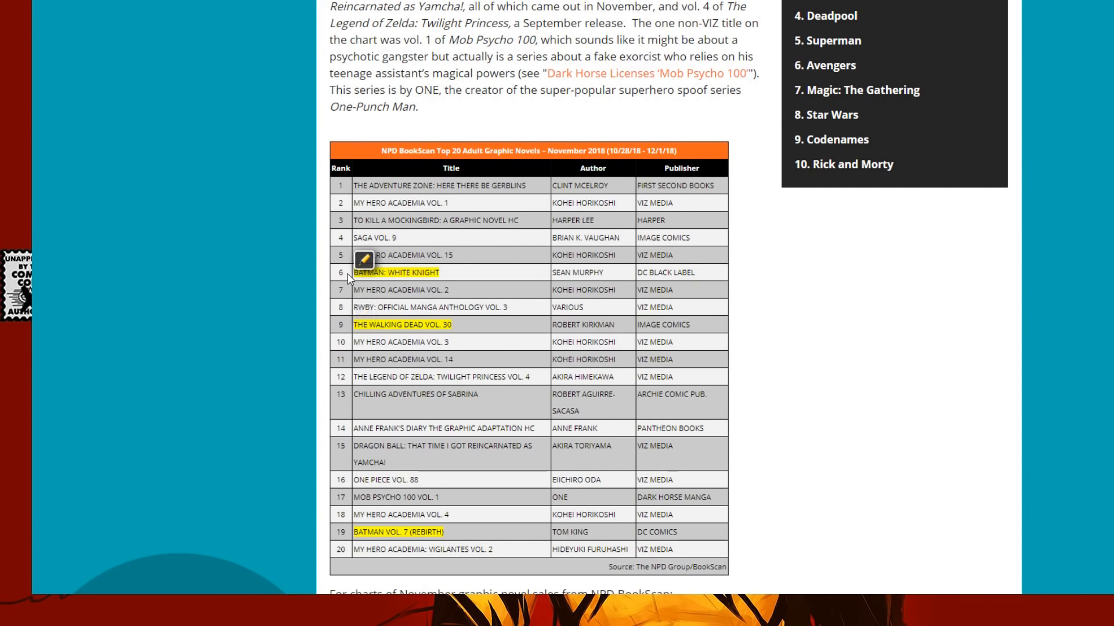
mouse_move(432, 281)
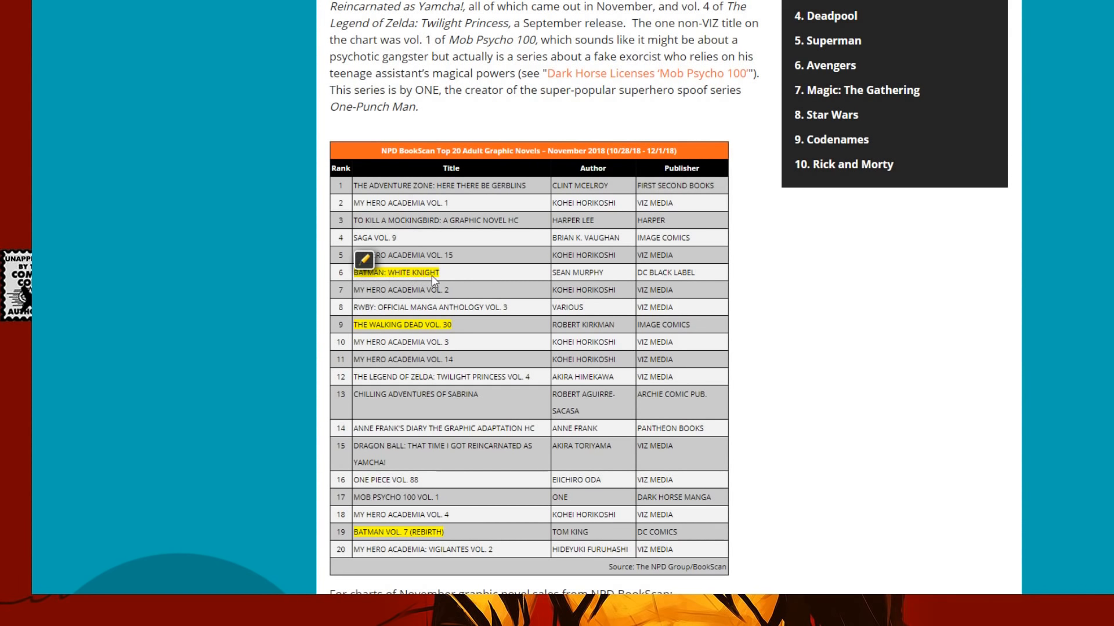
mouse_move(564, 277)
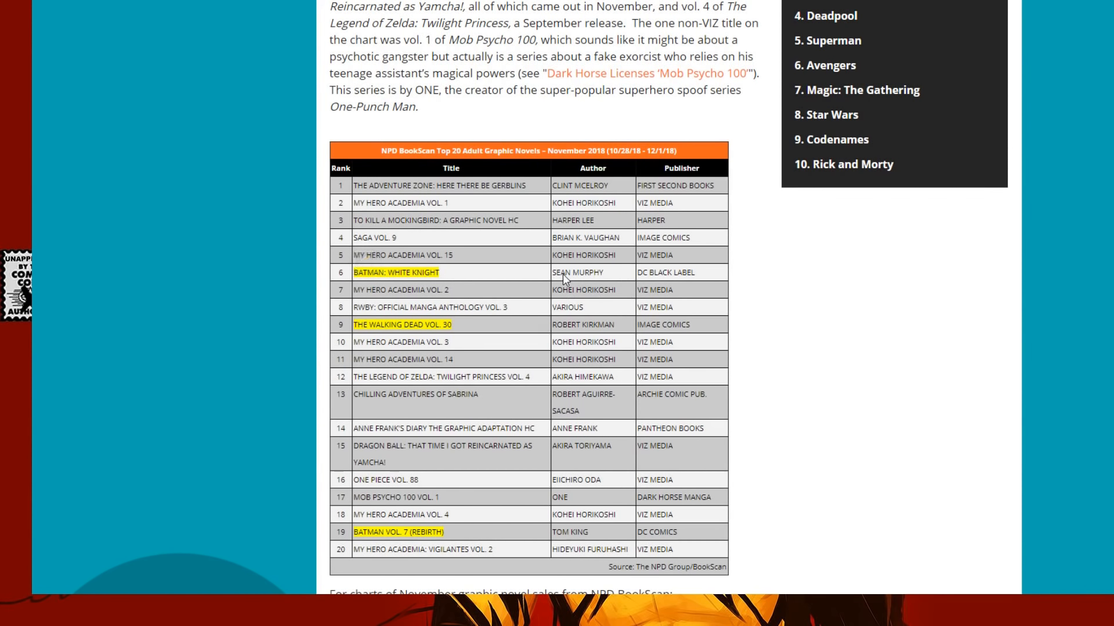
mouse_move(566, 280)
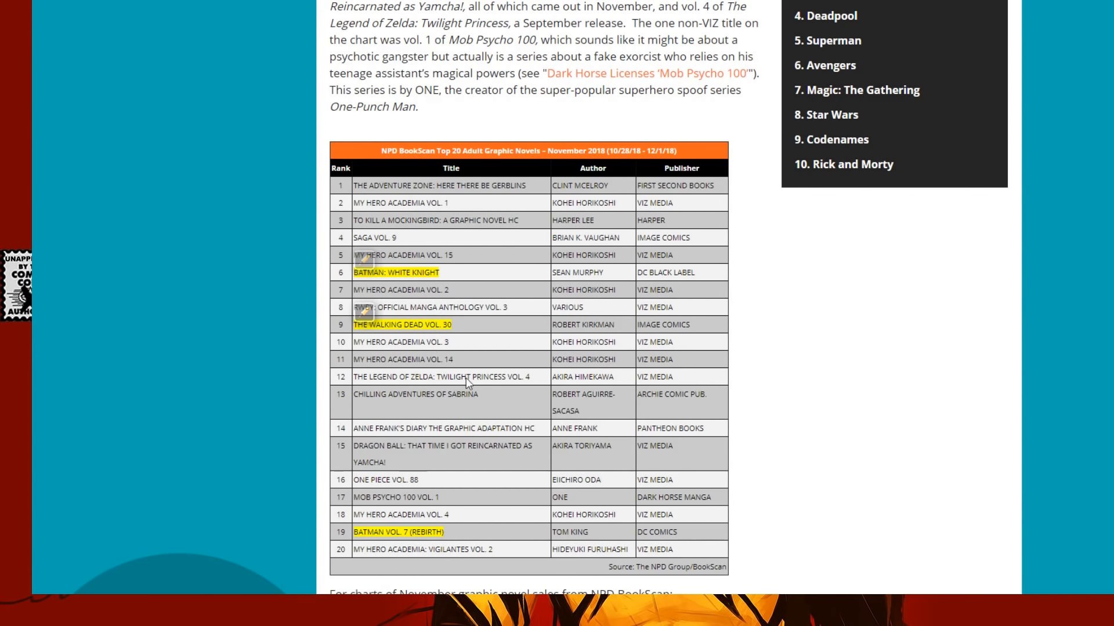
mouse_move(503, 508)
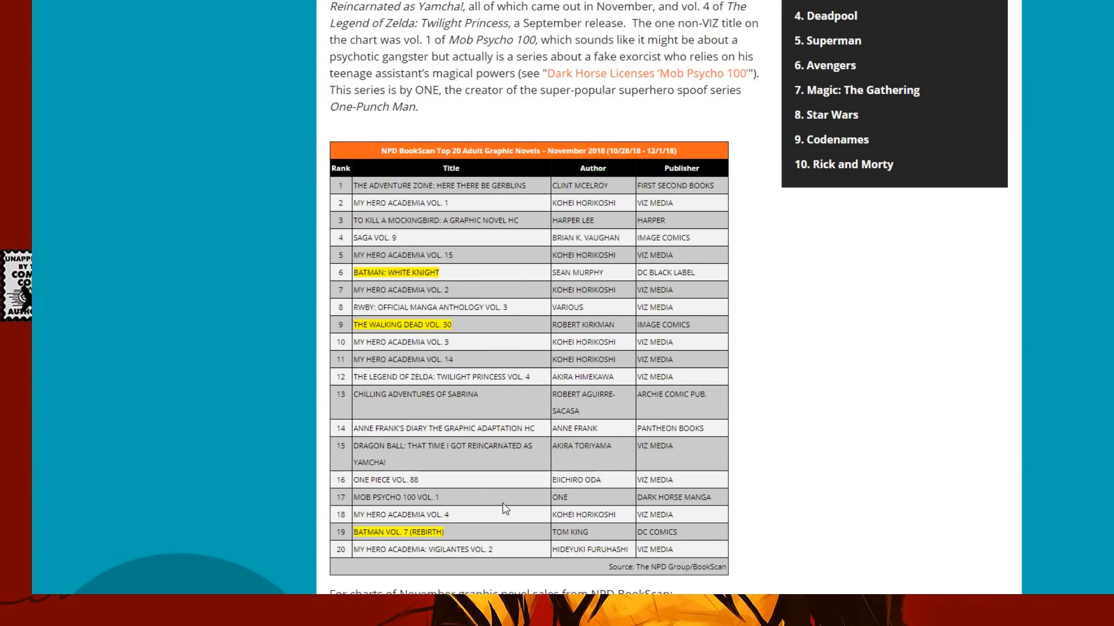
mouse_move(671, 305)
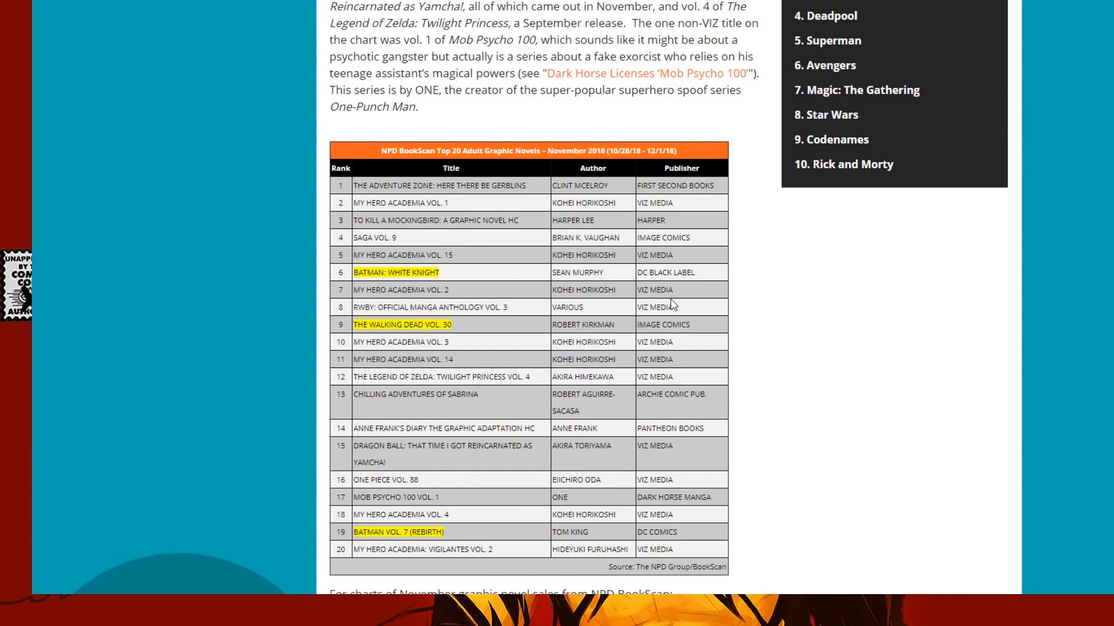
mouse_move(686, 278)
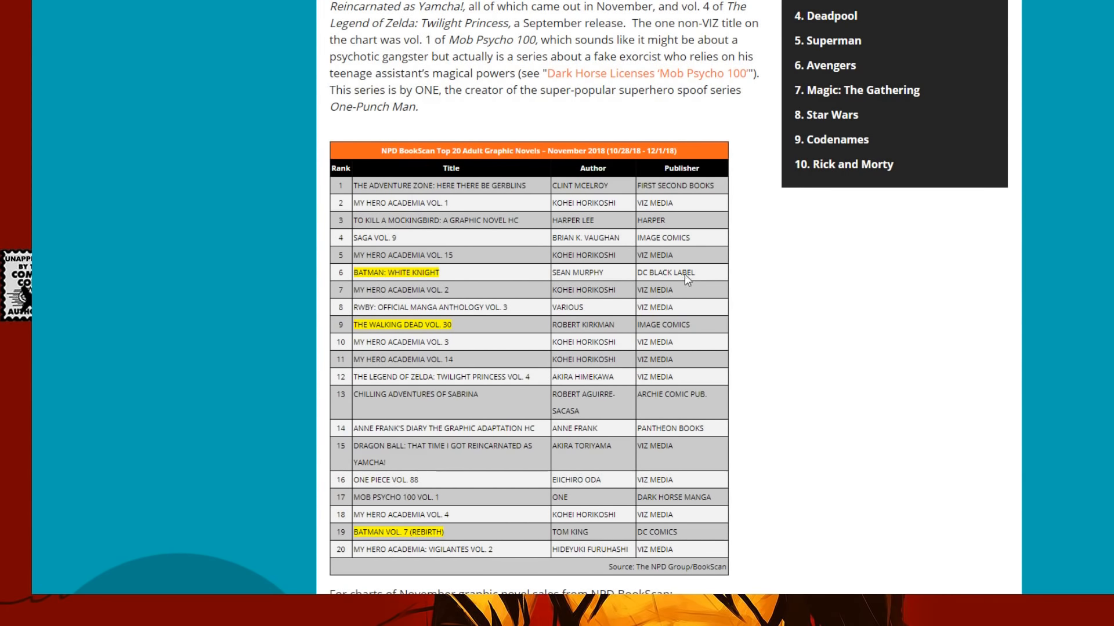
mouse_move(666, 331)
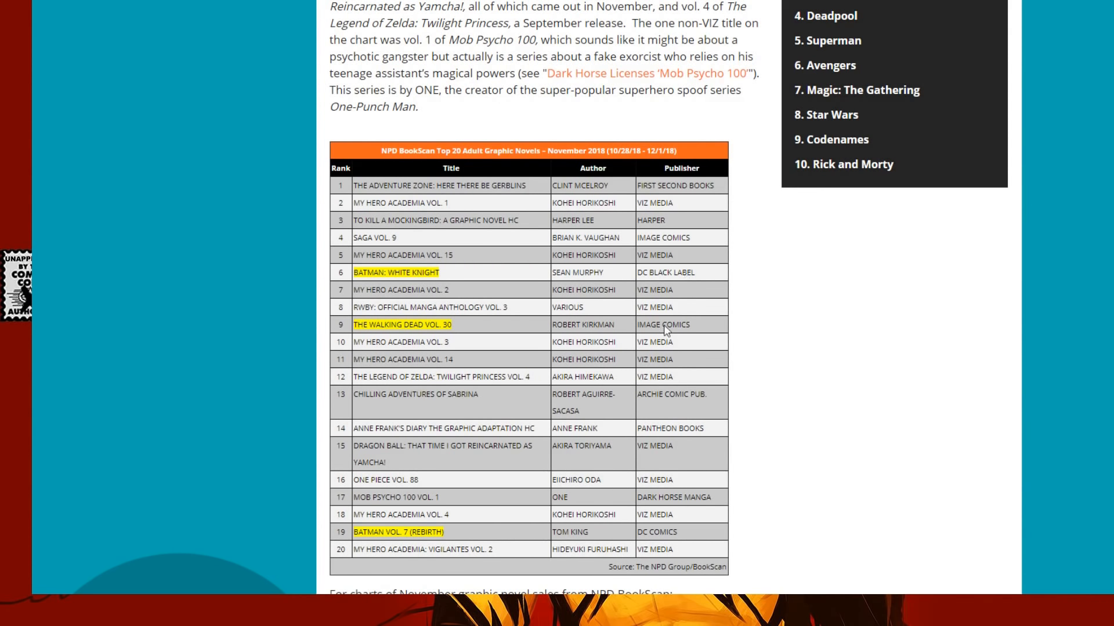
mouse_move(397, 487)
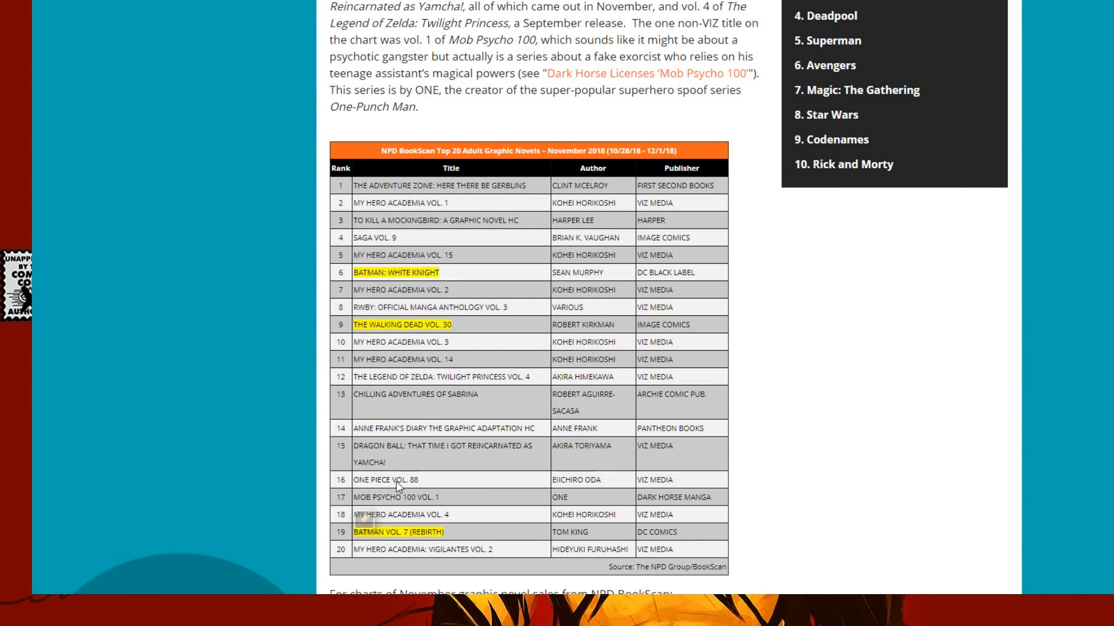
mouse_move(358, 445)
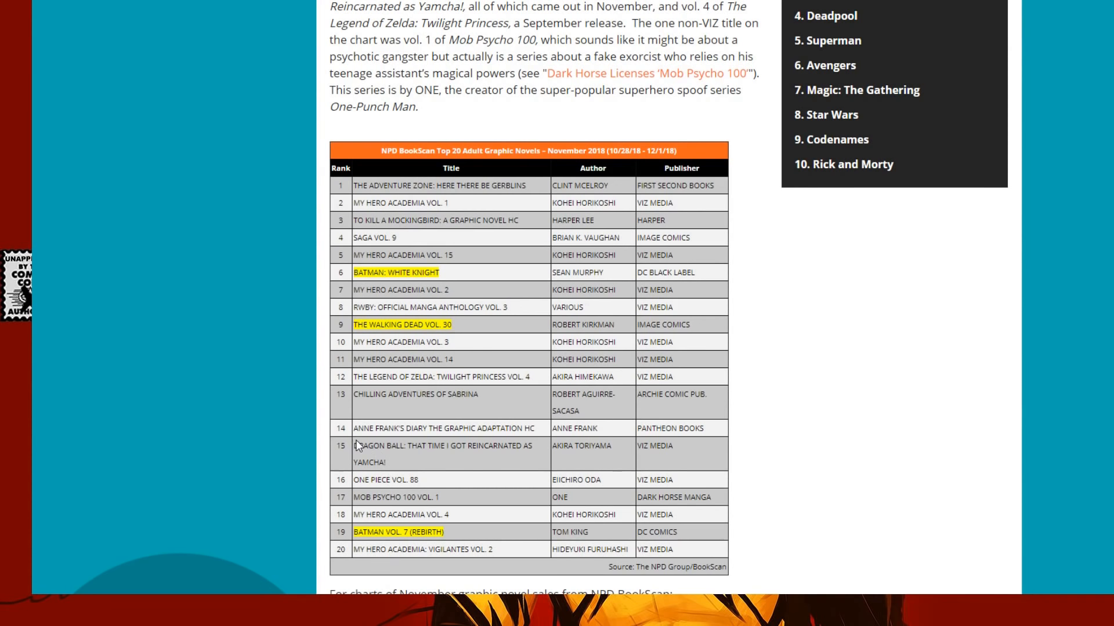
mouse_move(468, 455)
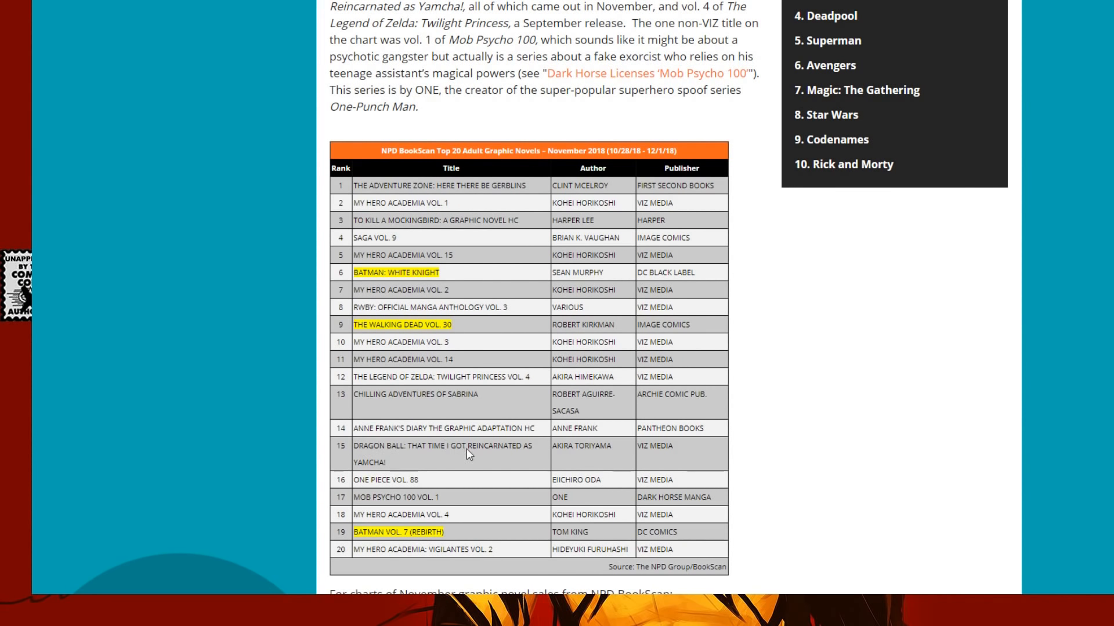
mouse_move(400, 474)
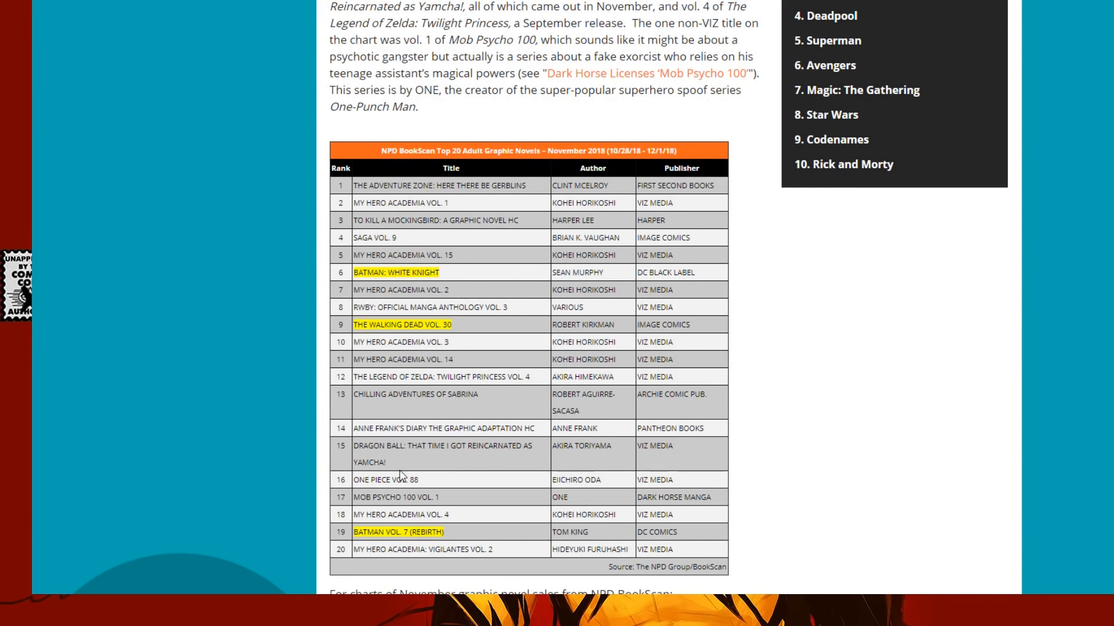
mouse_move(391, 466)
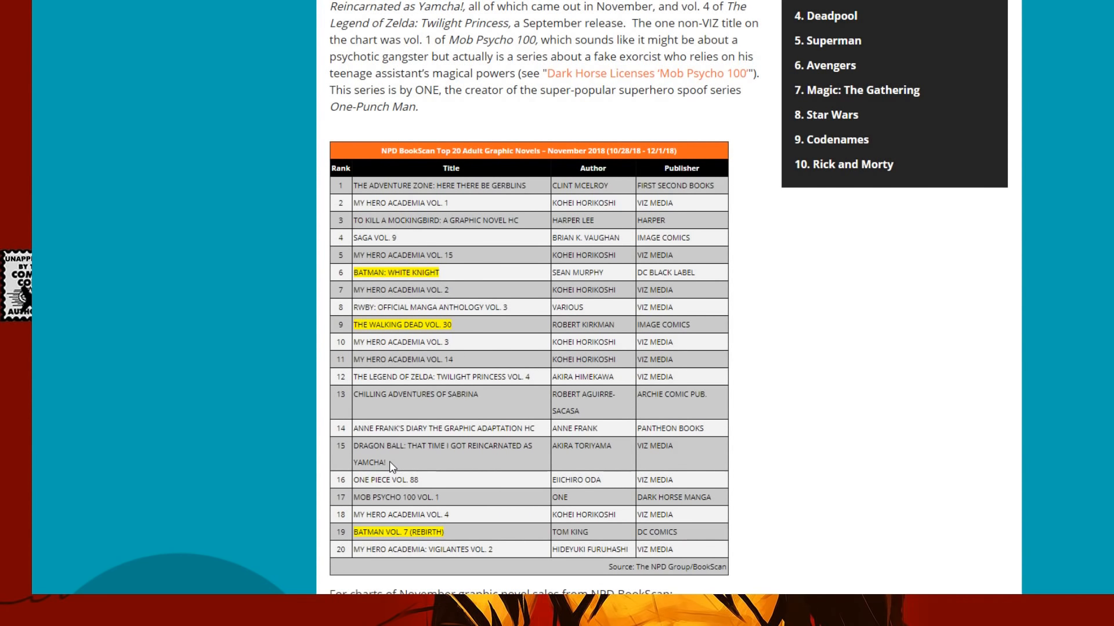
mouse_move(543, 318)
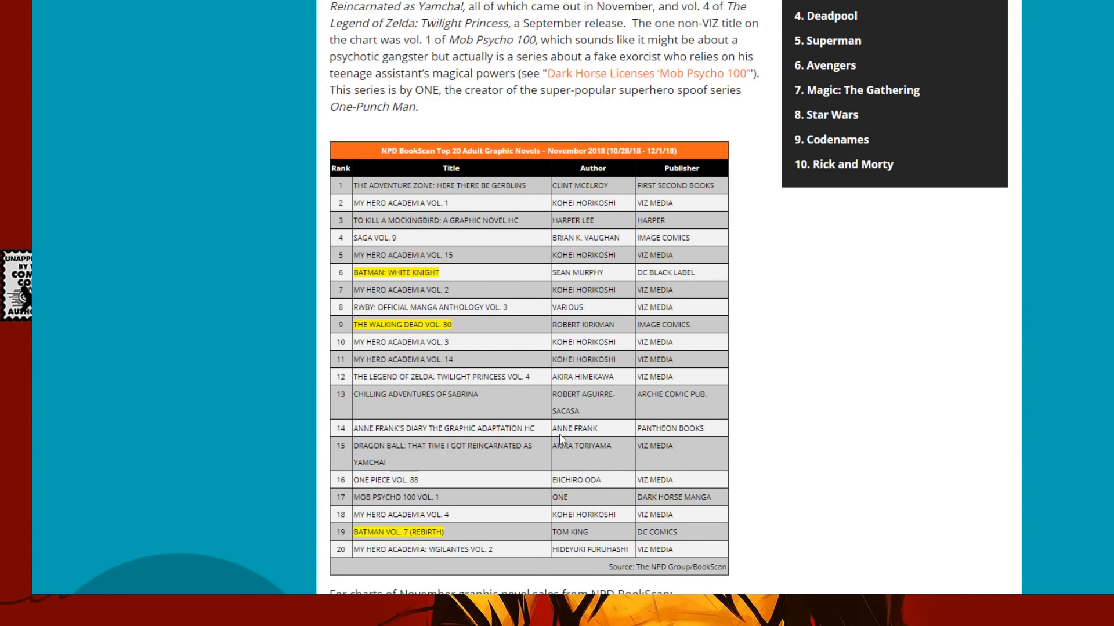
scroll("down", 3)
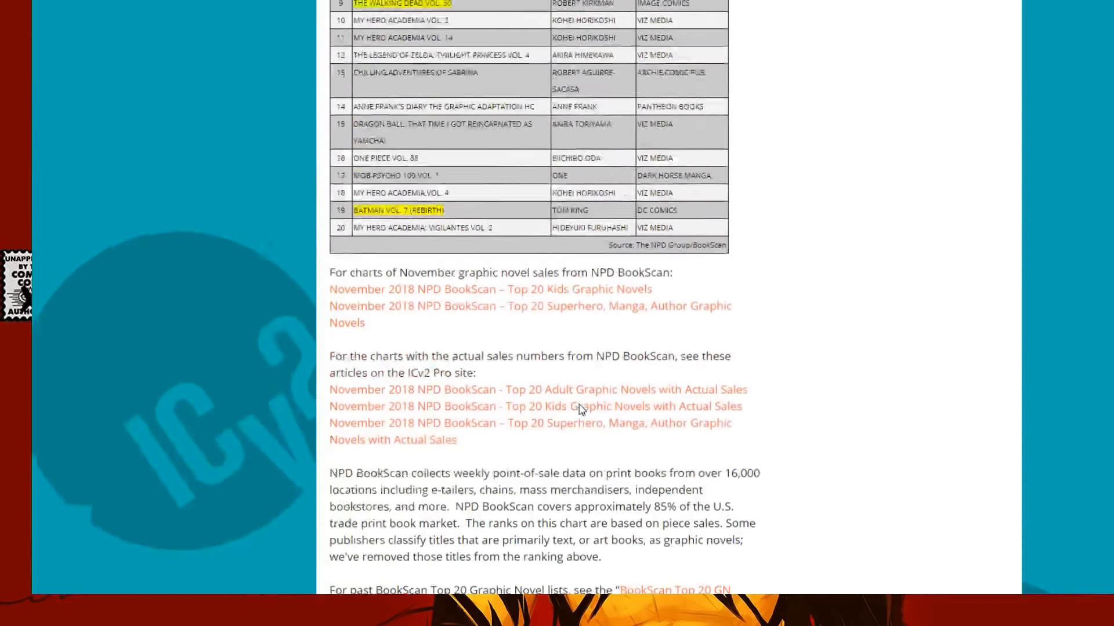
scroll("up", 3)
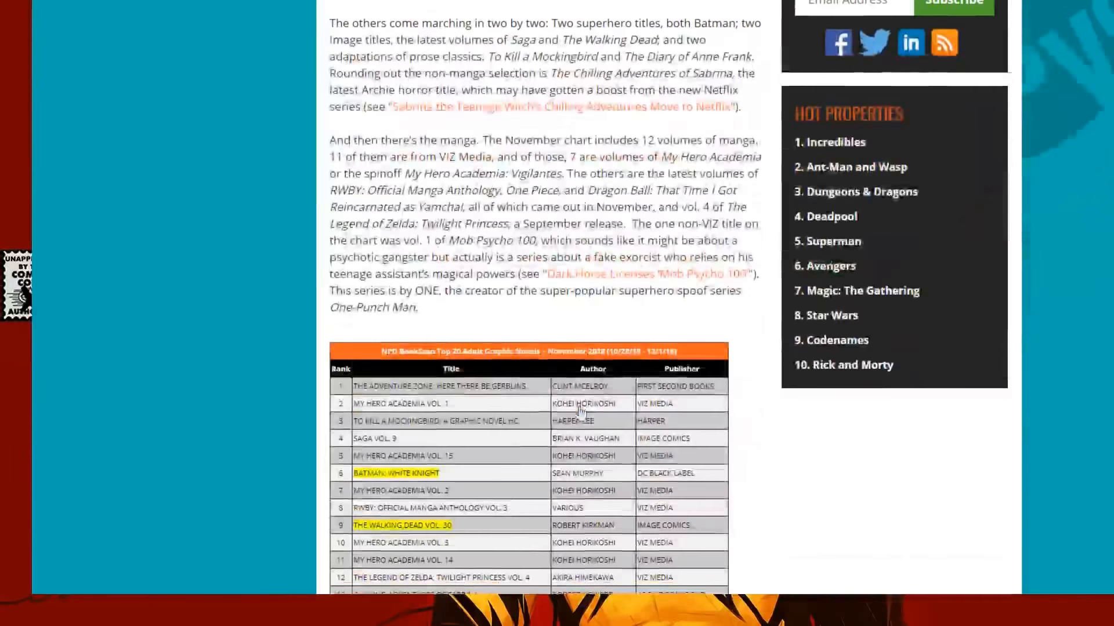
scroll("down", 3)
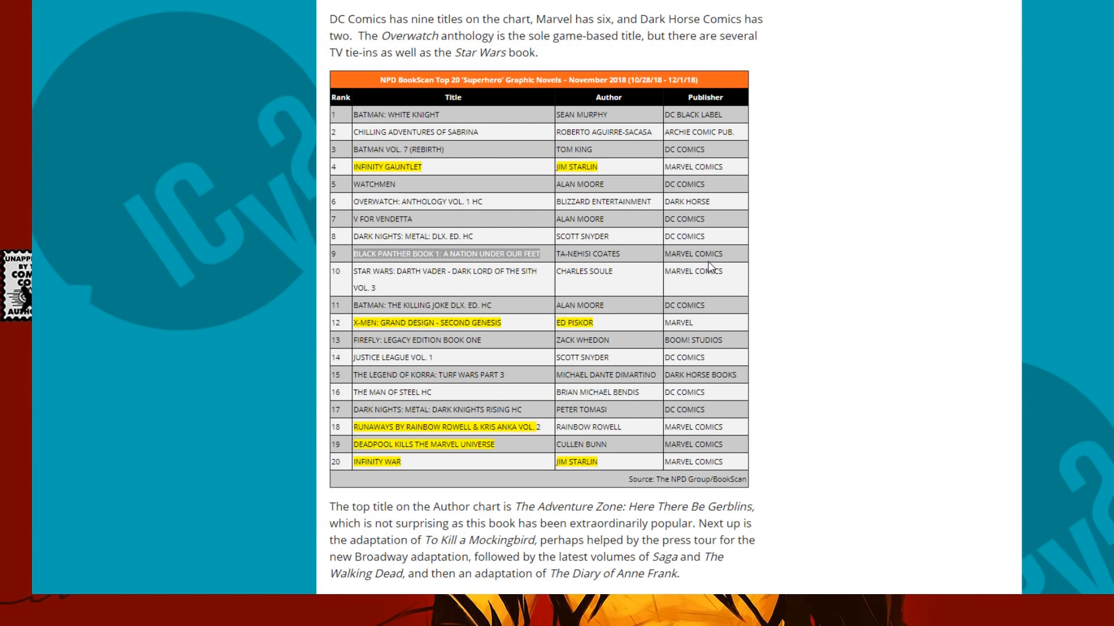
mouse_move(638, 404)
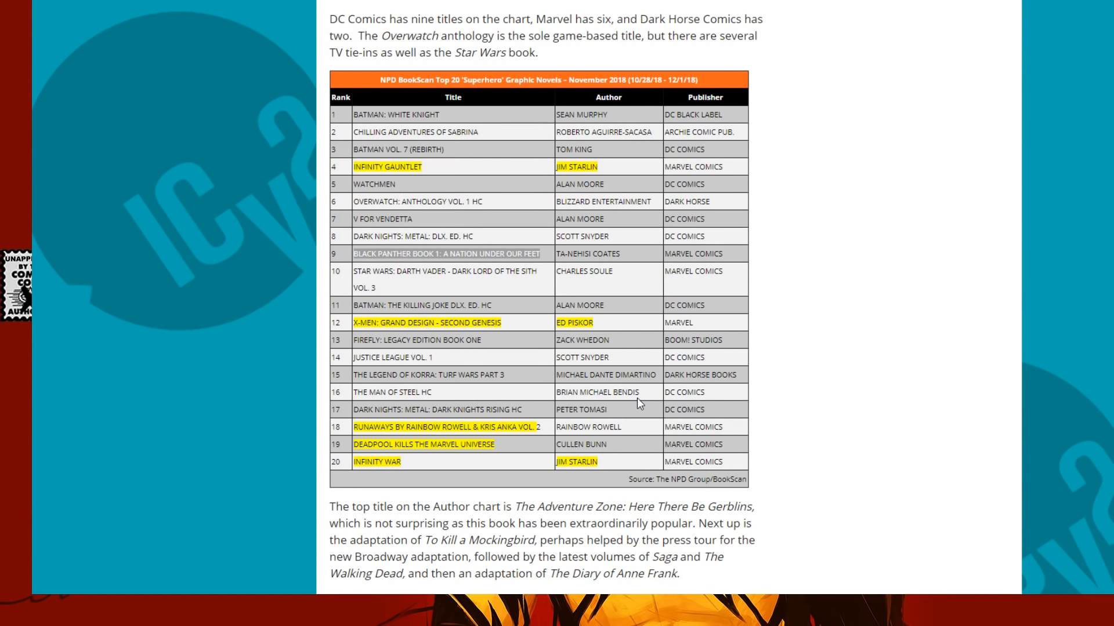
mouse_move(435, 131)
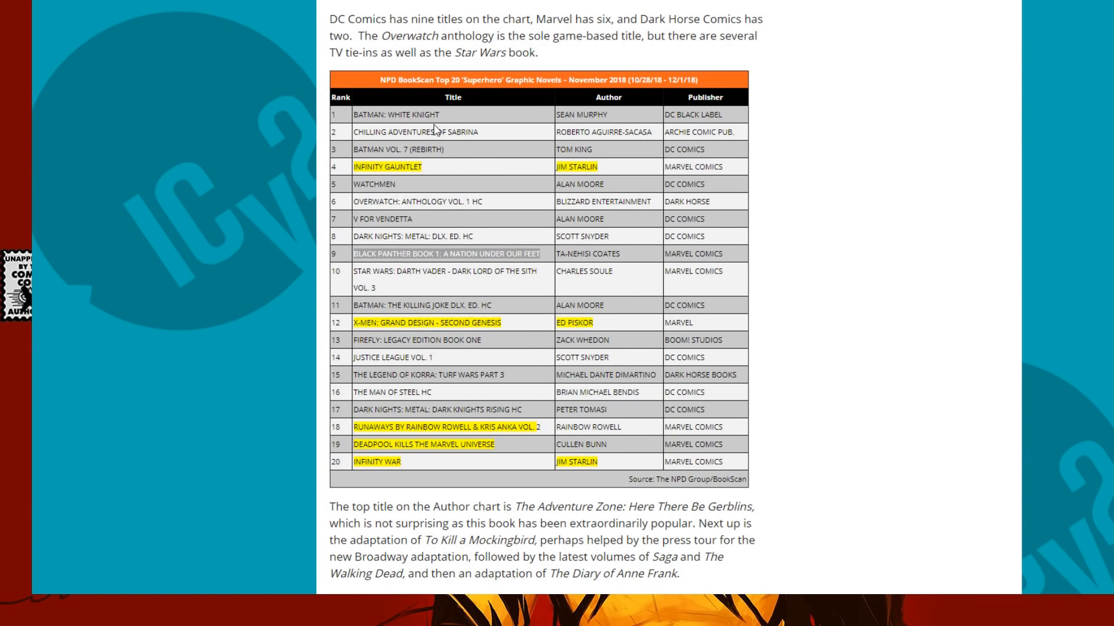
mouse_move(397, 152)
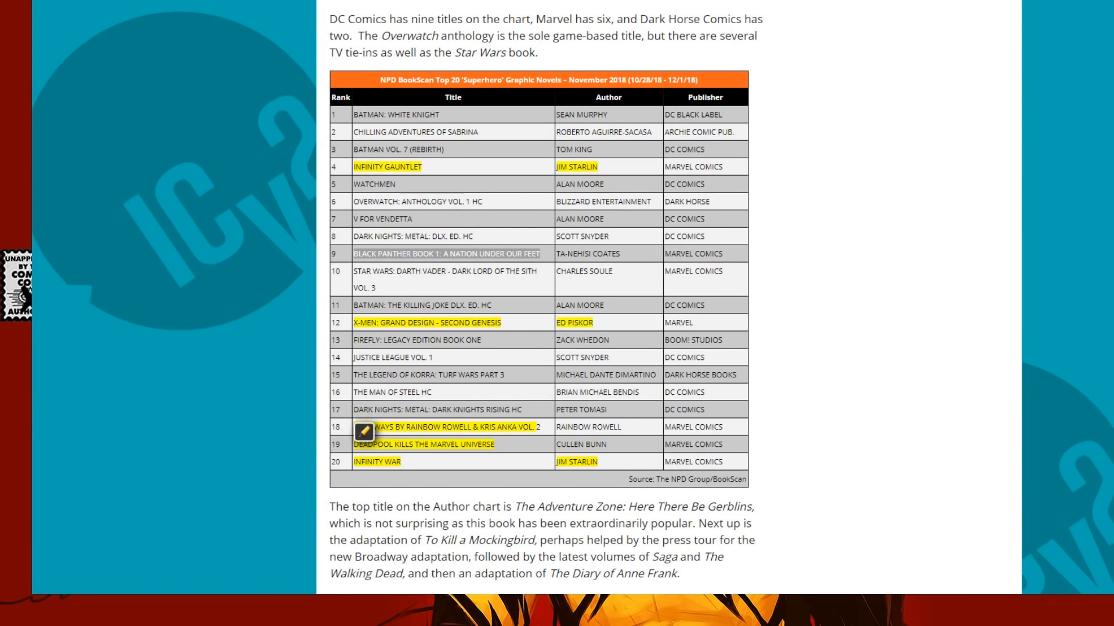
mouse_move(363, 449)
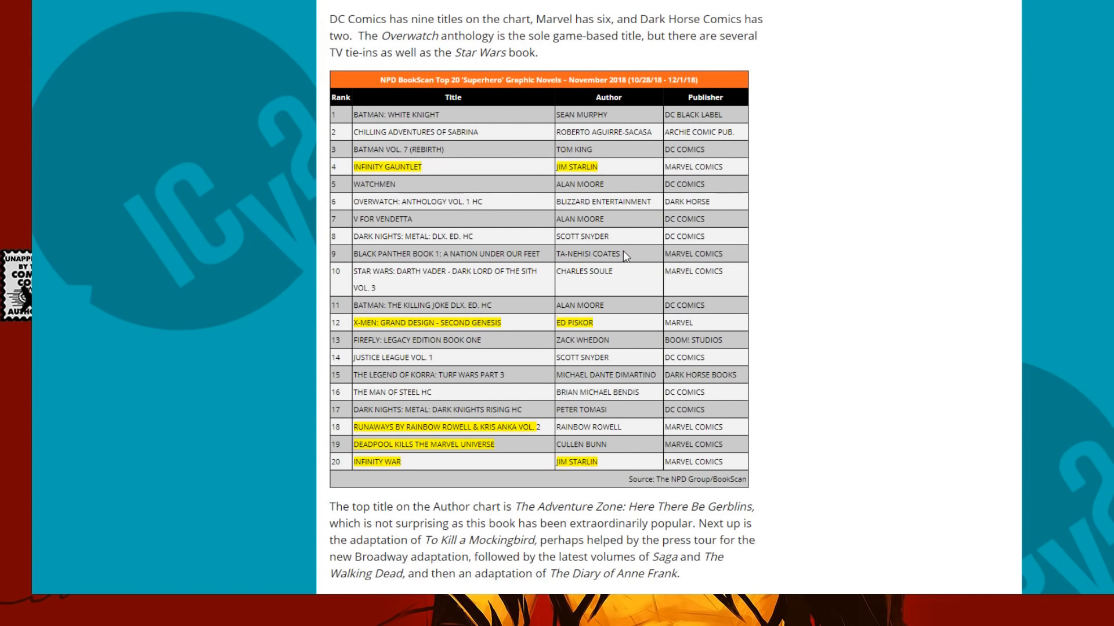
mouse_move(600, 264)
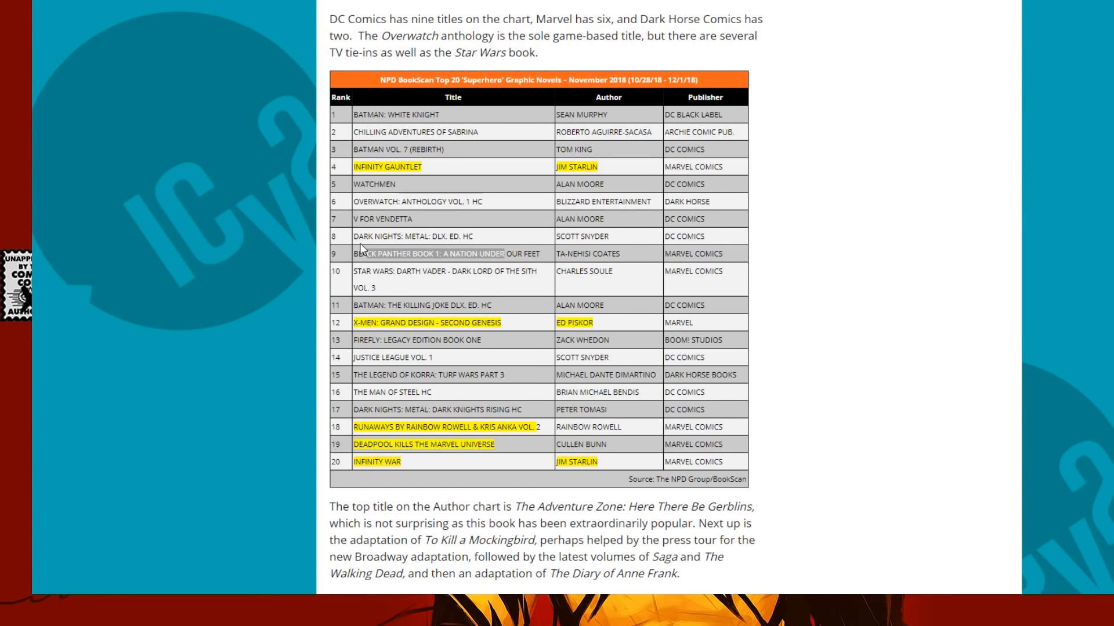
scroll("down", 3)
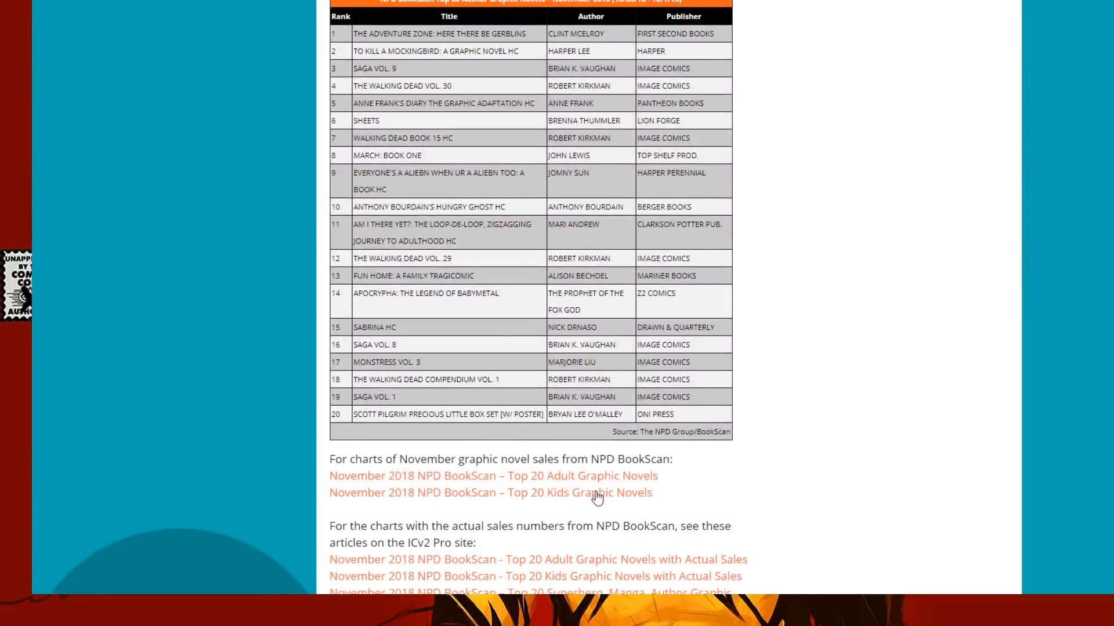
mouse_move(522, 91)
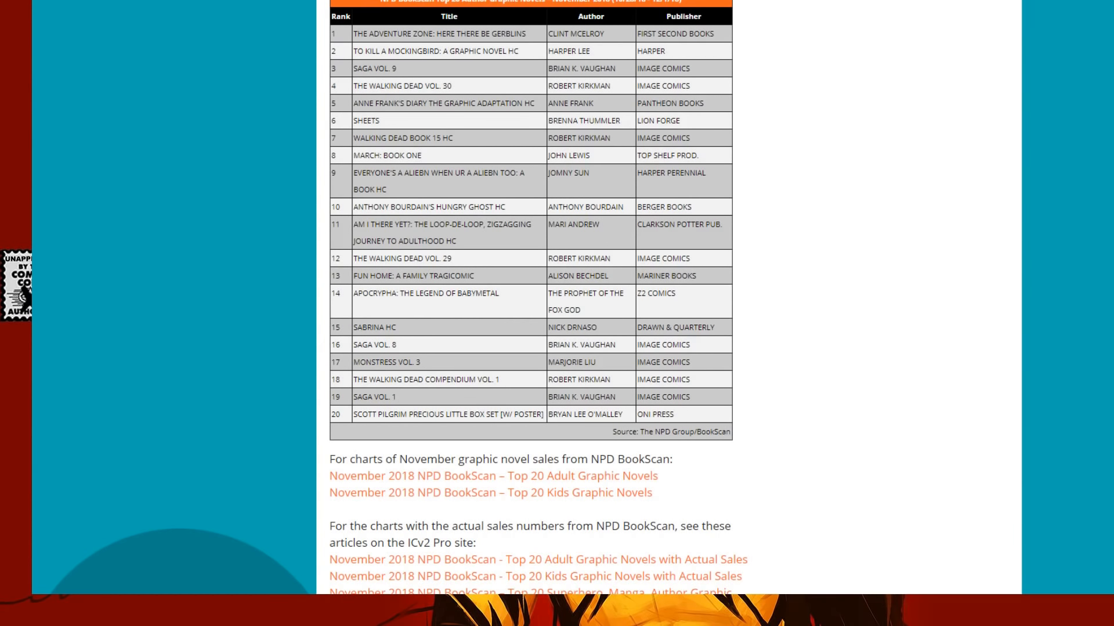
scroll("up", 3)
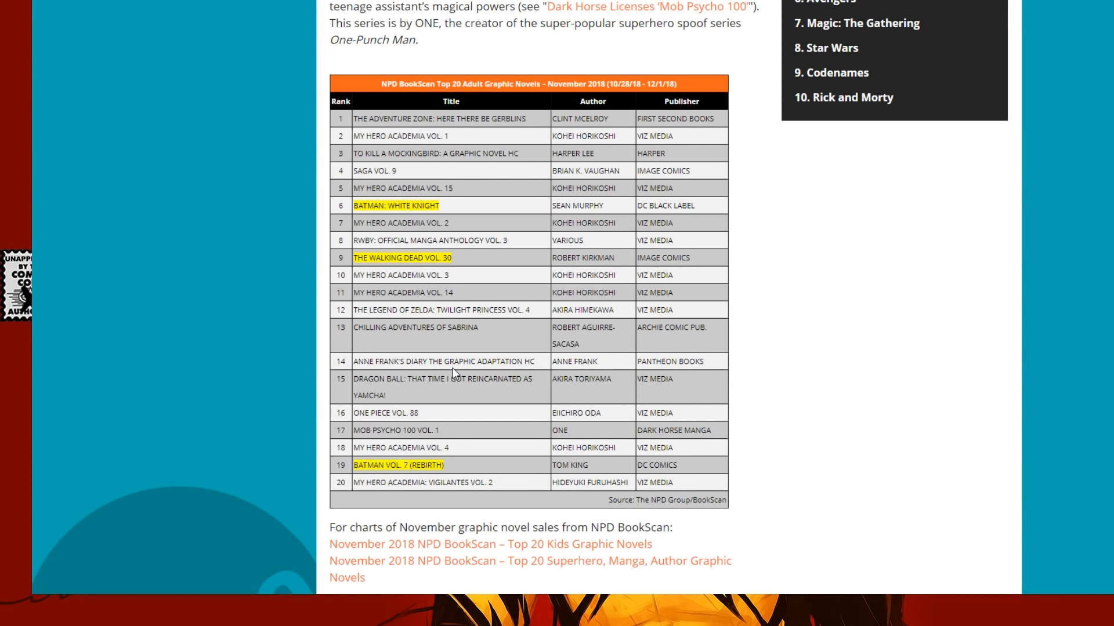
scroll("up", 3)
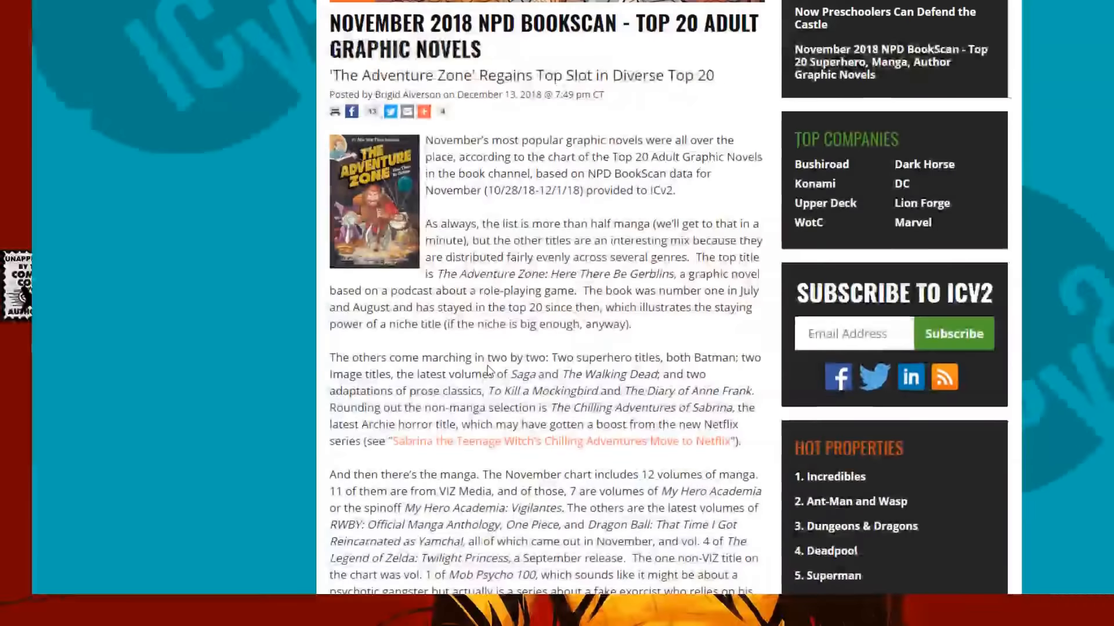
scroll("up", 3)
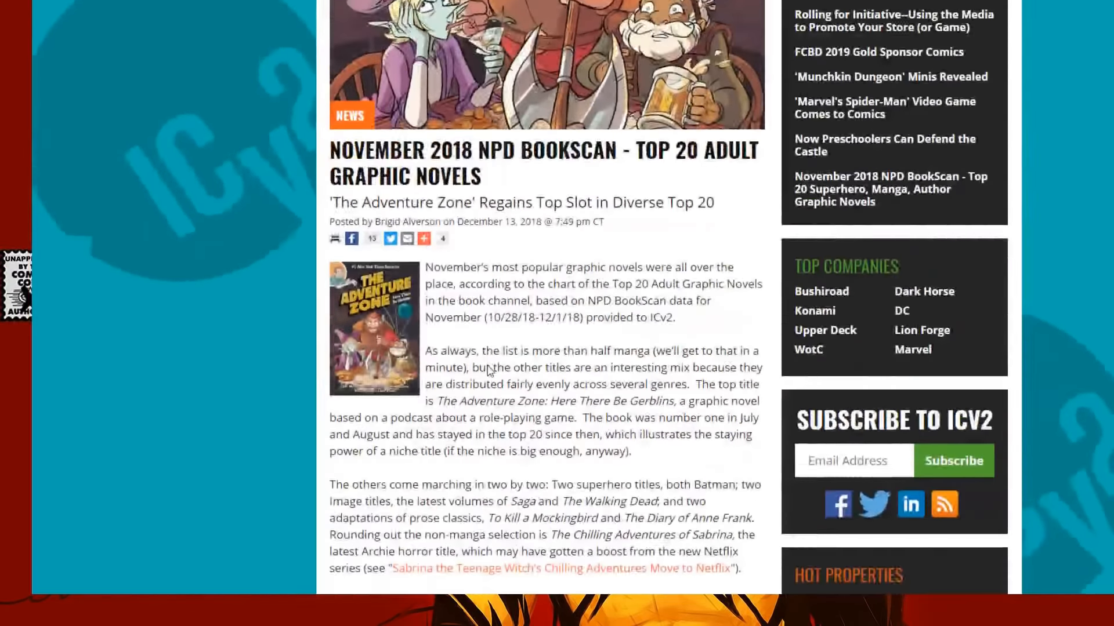
scroll("down", 3)
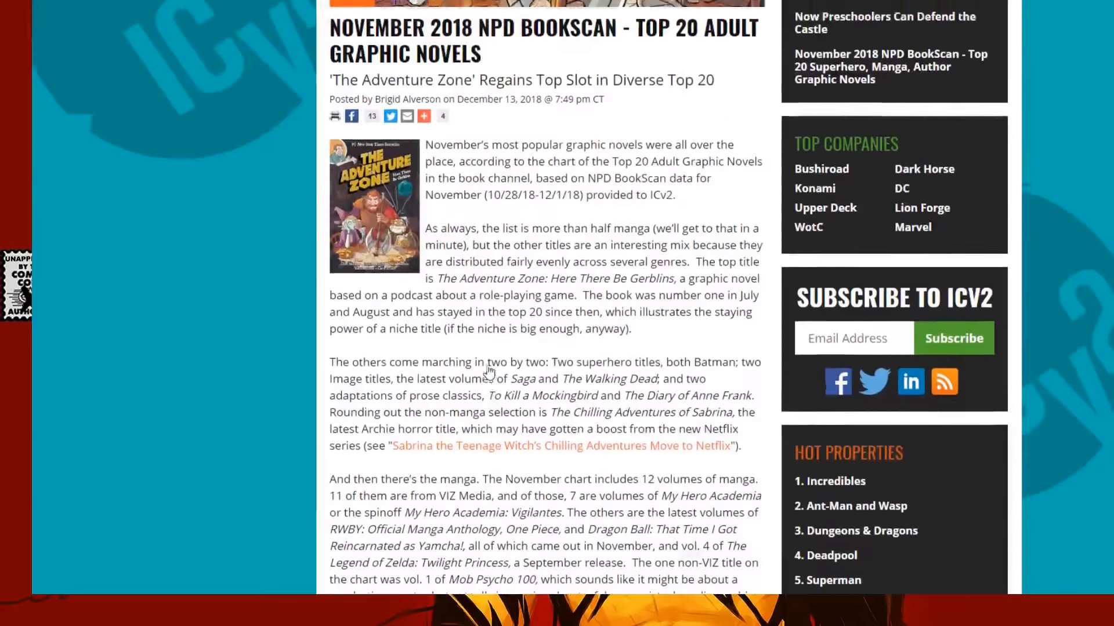
scroll("down", 3)
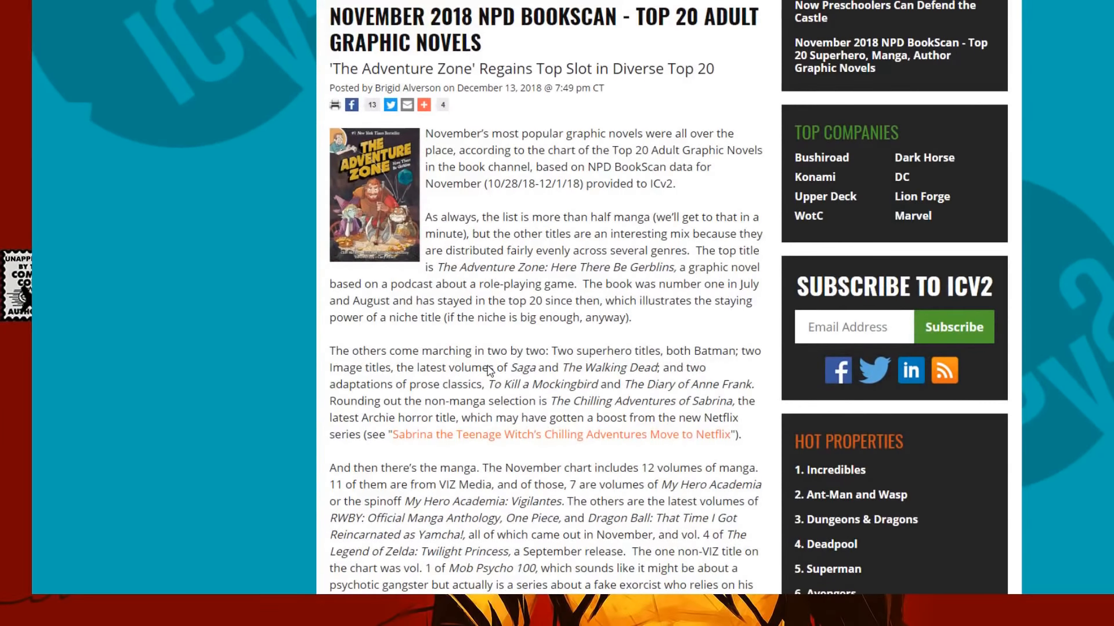
scroll("down", 3)
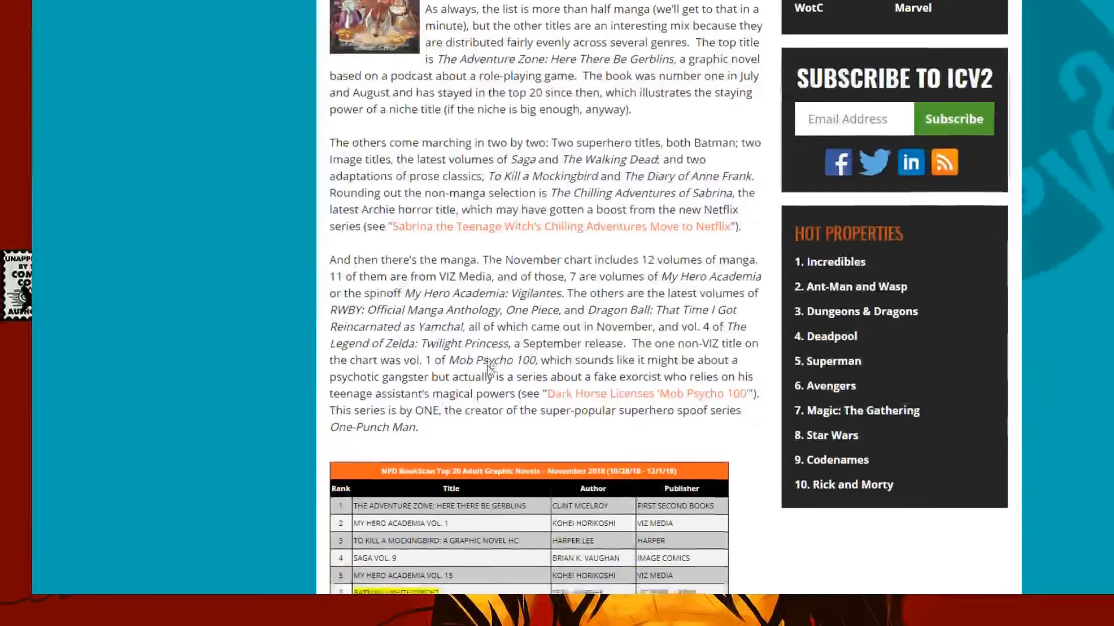
scroll("down", 3)
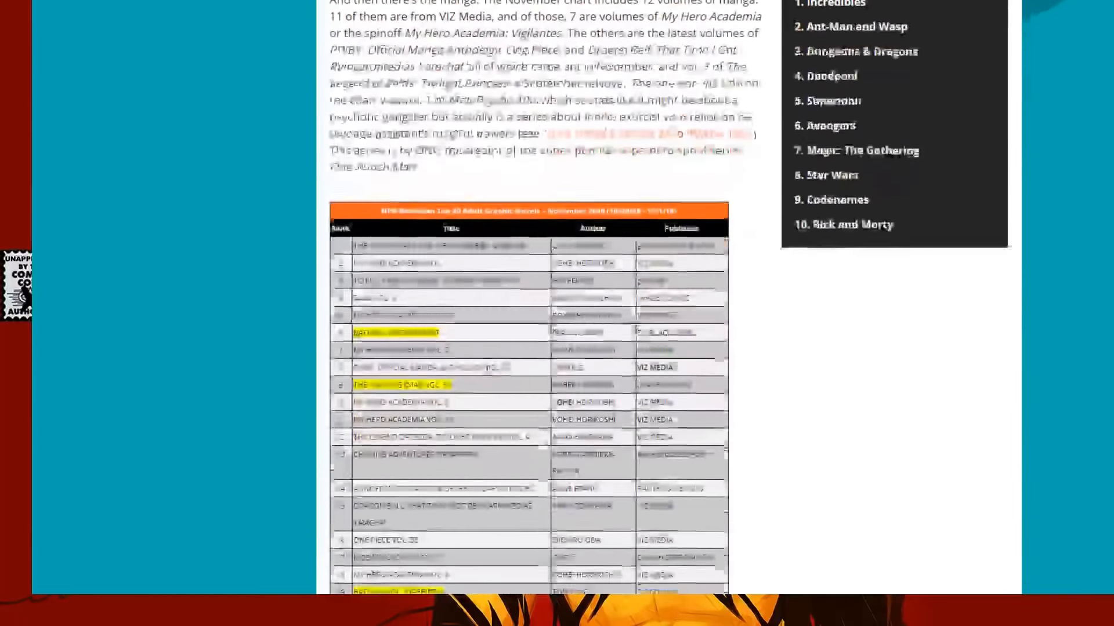
scroll("down", 3)
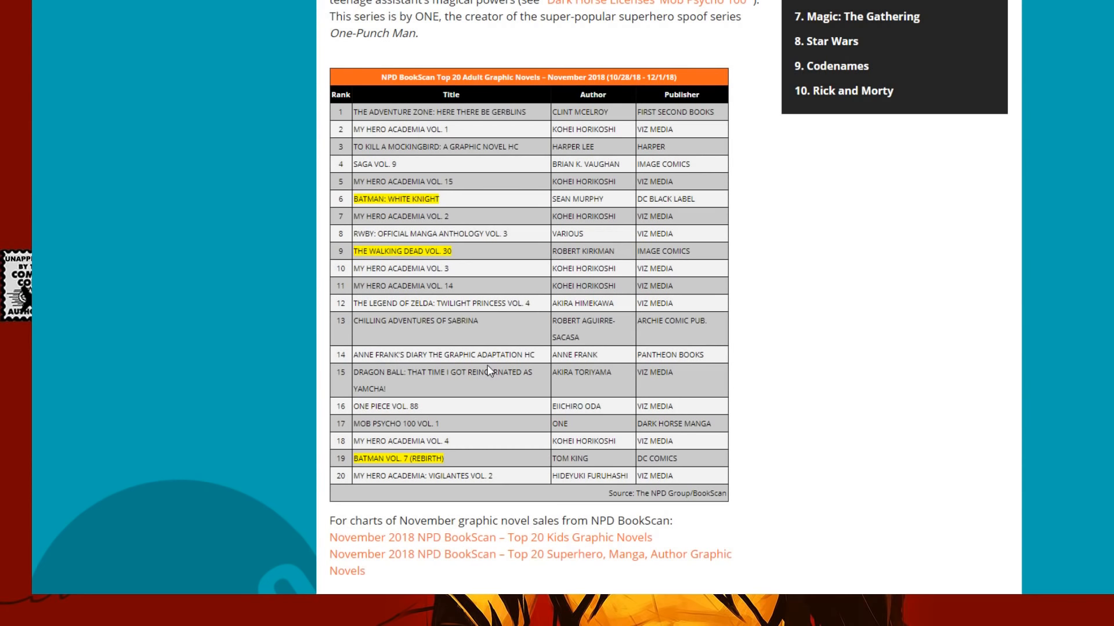
scroll("down", 3)
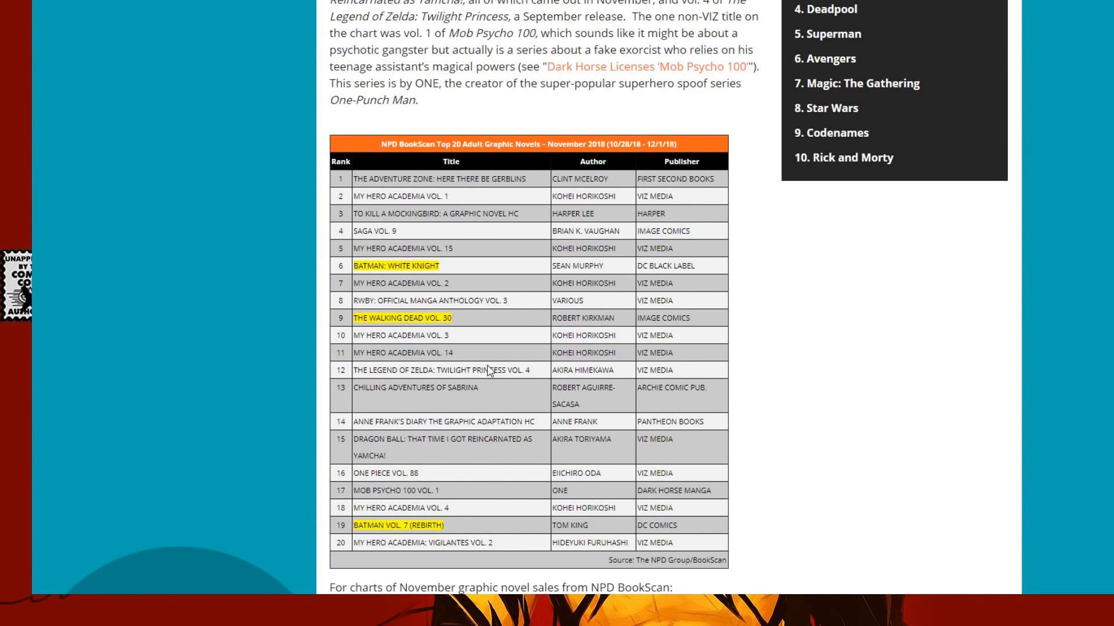
scroll("down", 3)
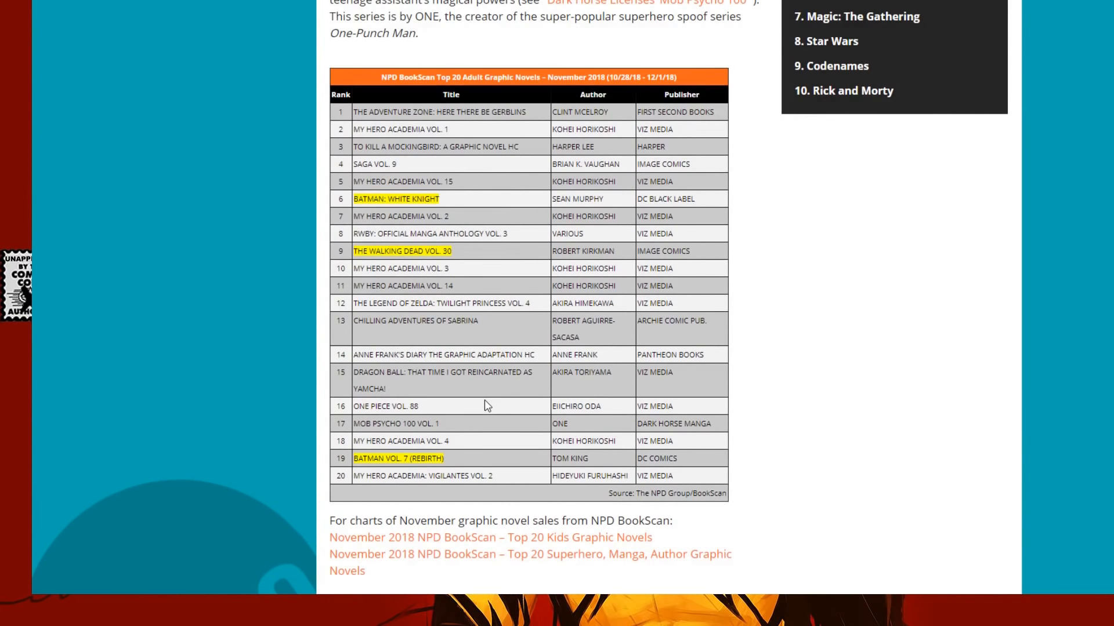
scroll("down", 3)
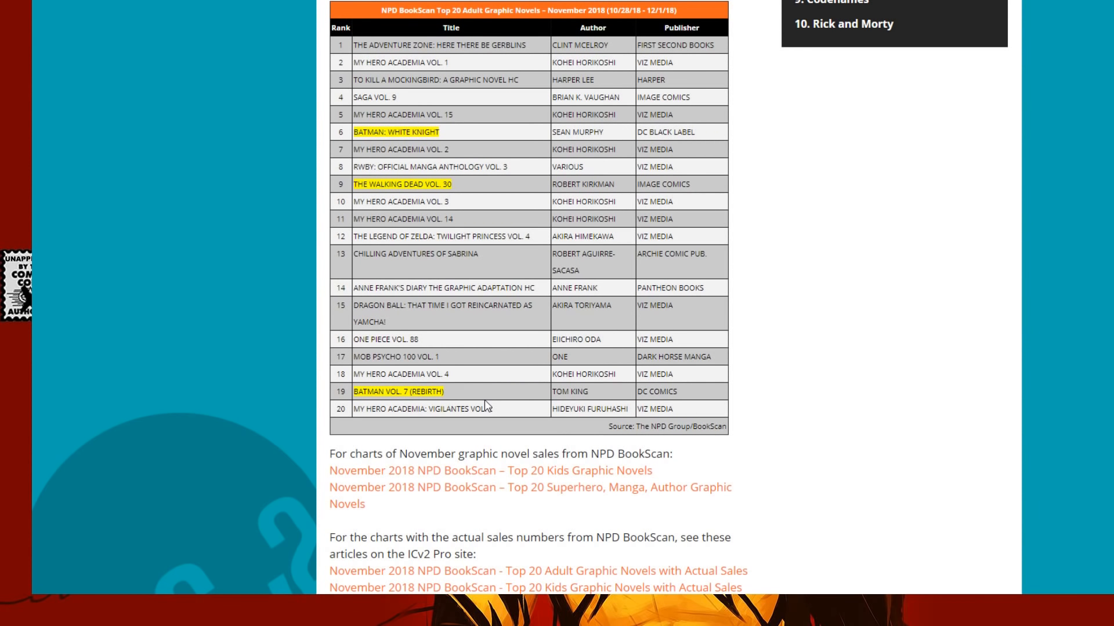
mouse_move(211, 369)
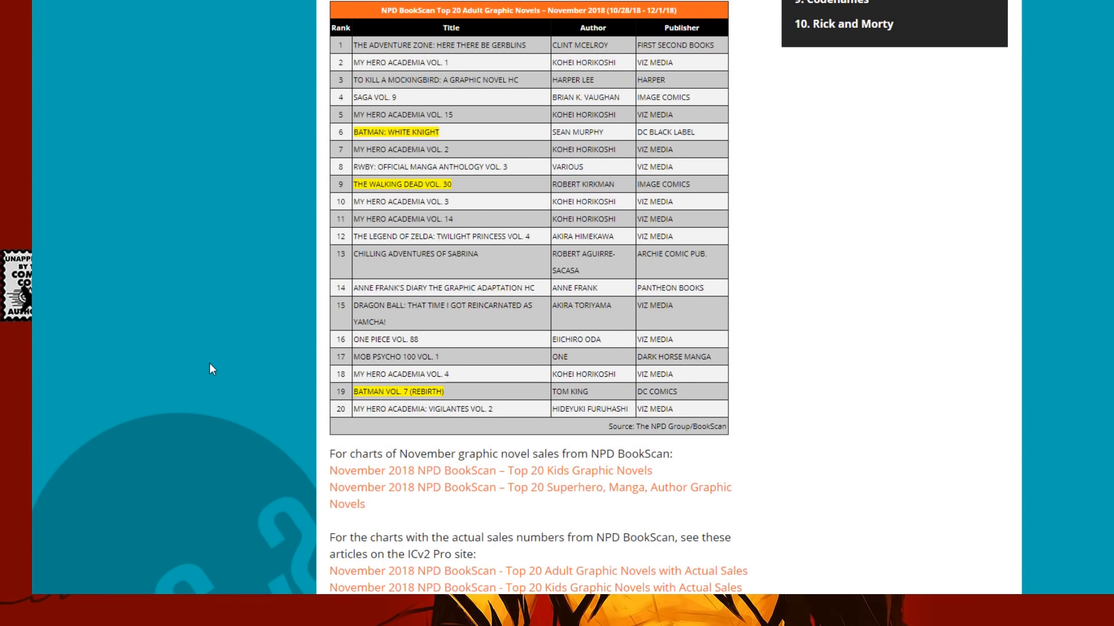
mouse_move(197, 375)
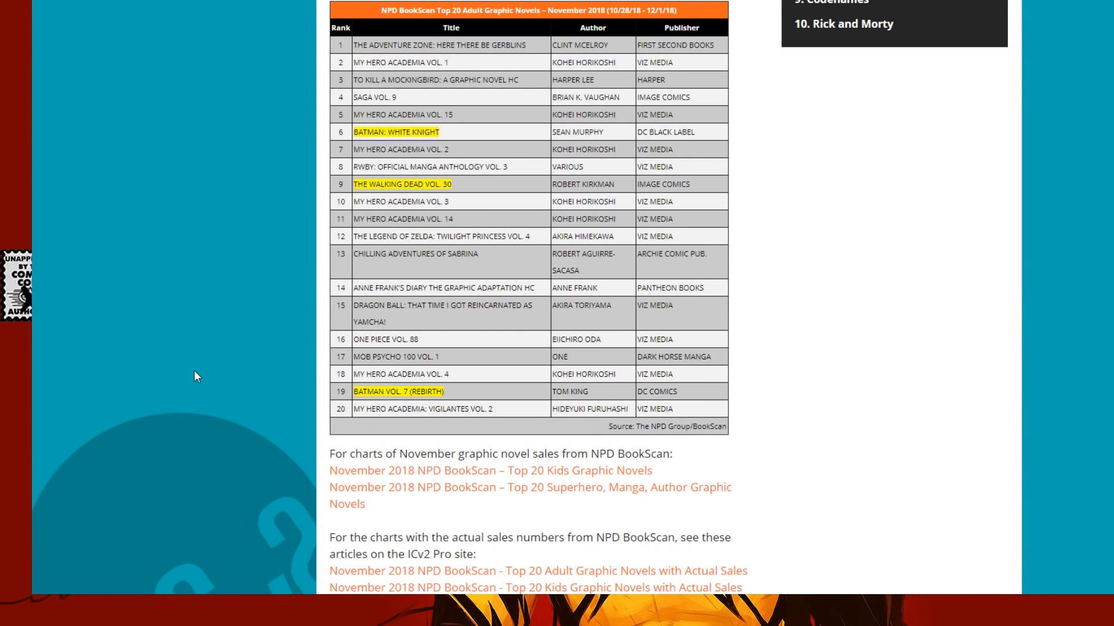
mouse_move(54, 404)
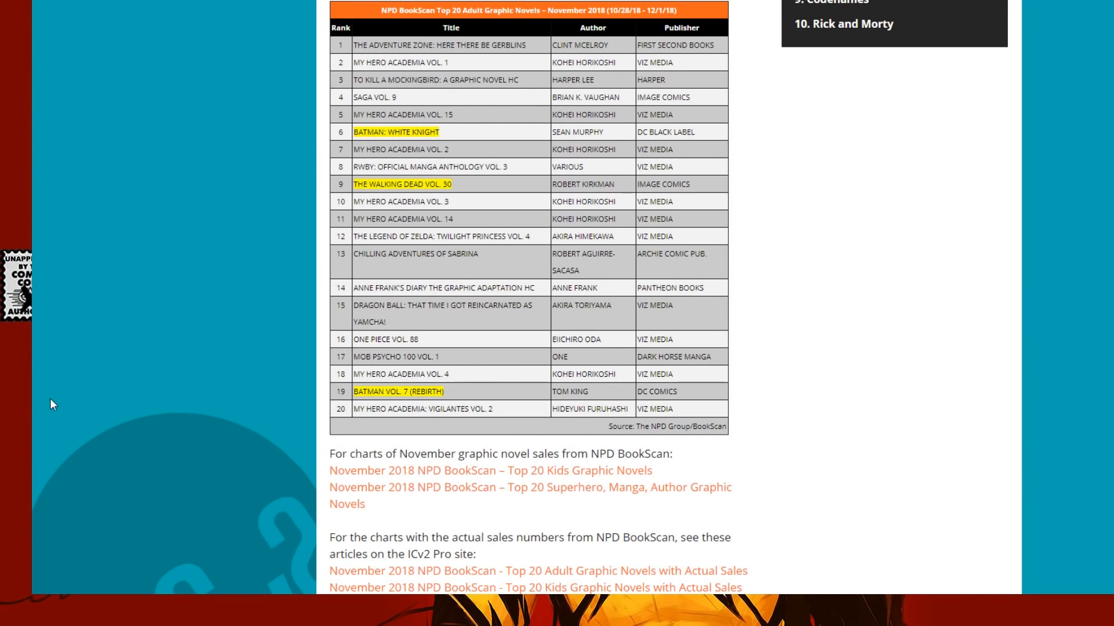